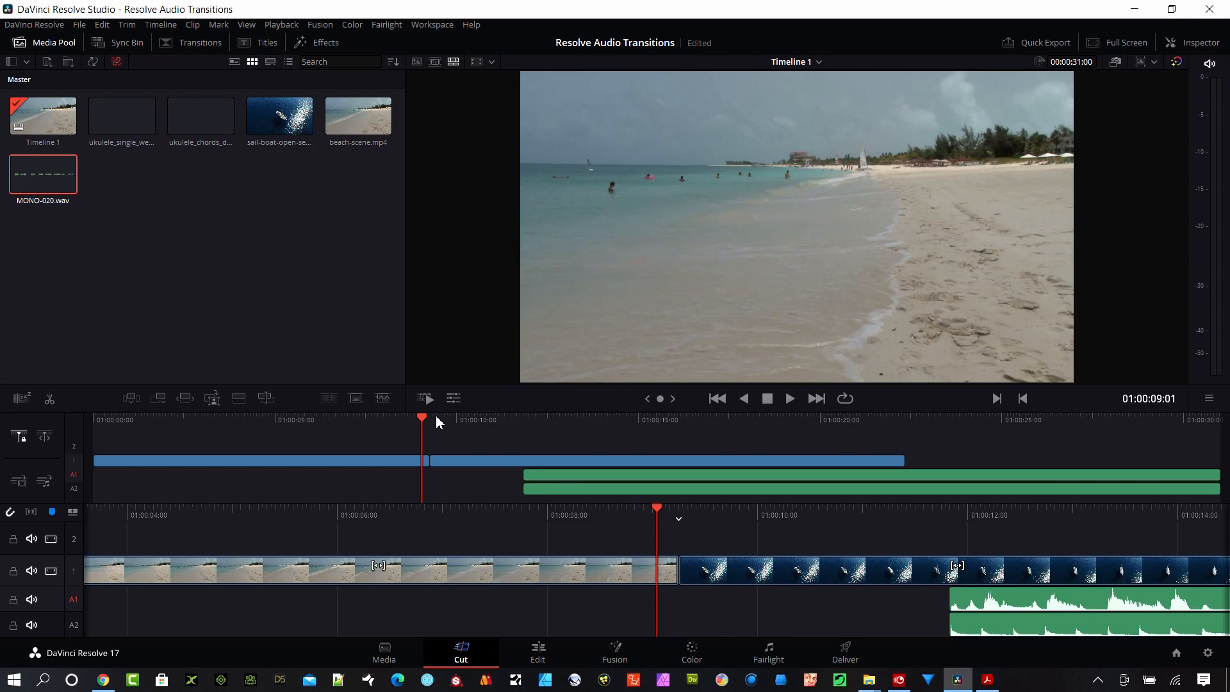
{"action": "mouse_move", "coordinate": [327, 7]}
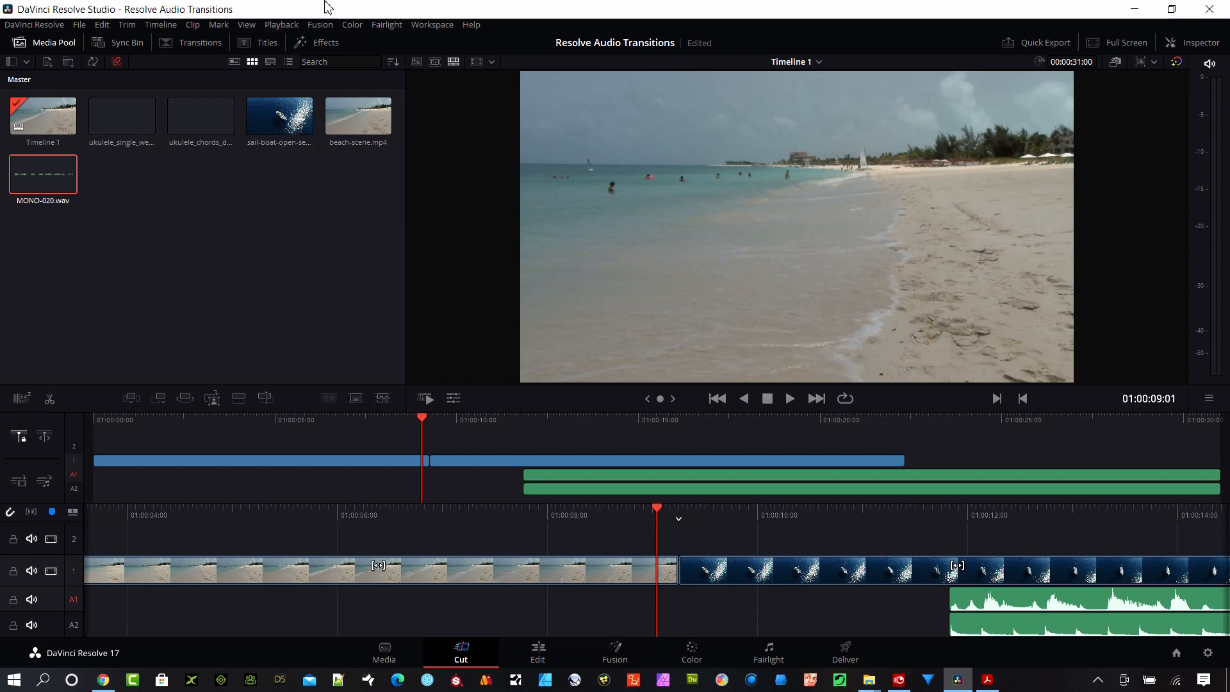
{"action": "mouse_move", "coordinate": [521, 503]}
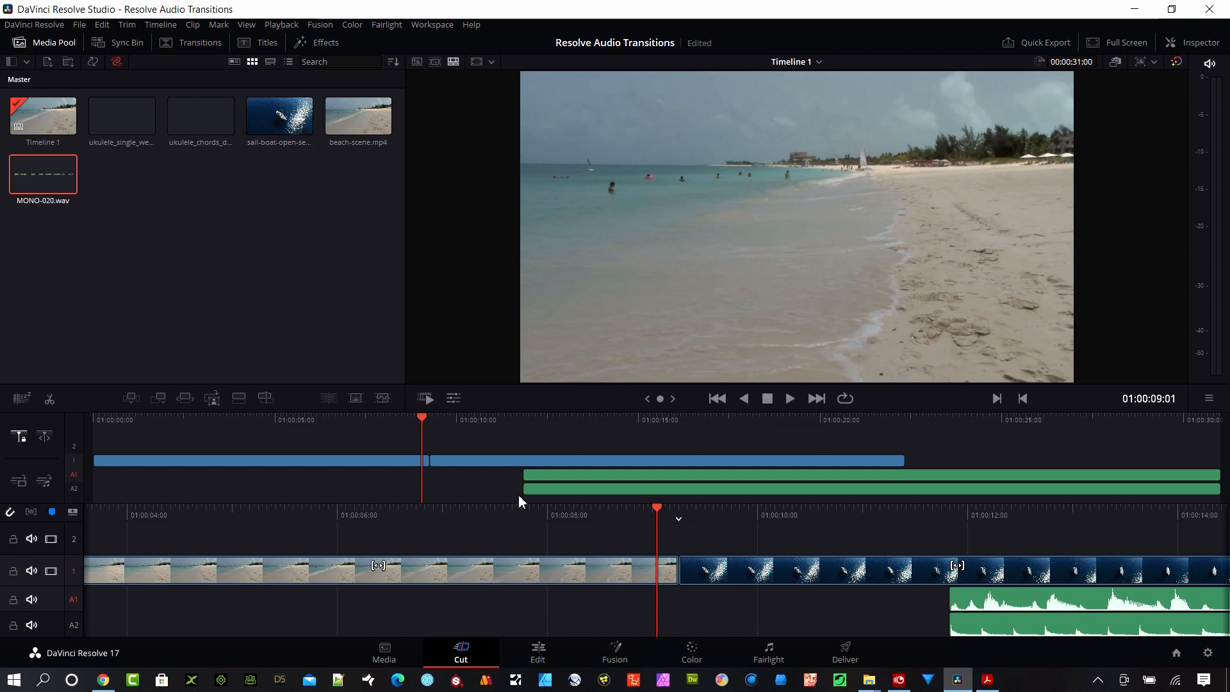
{"action": "mouse_move", "coordinate": [426, 437]}
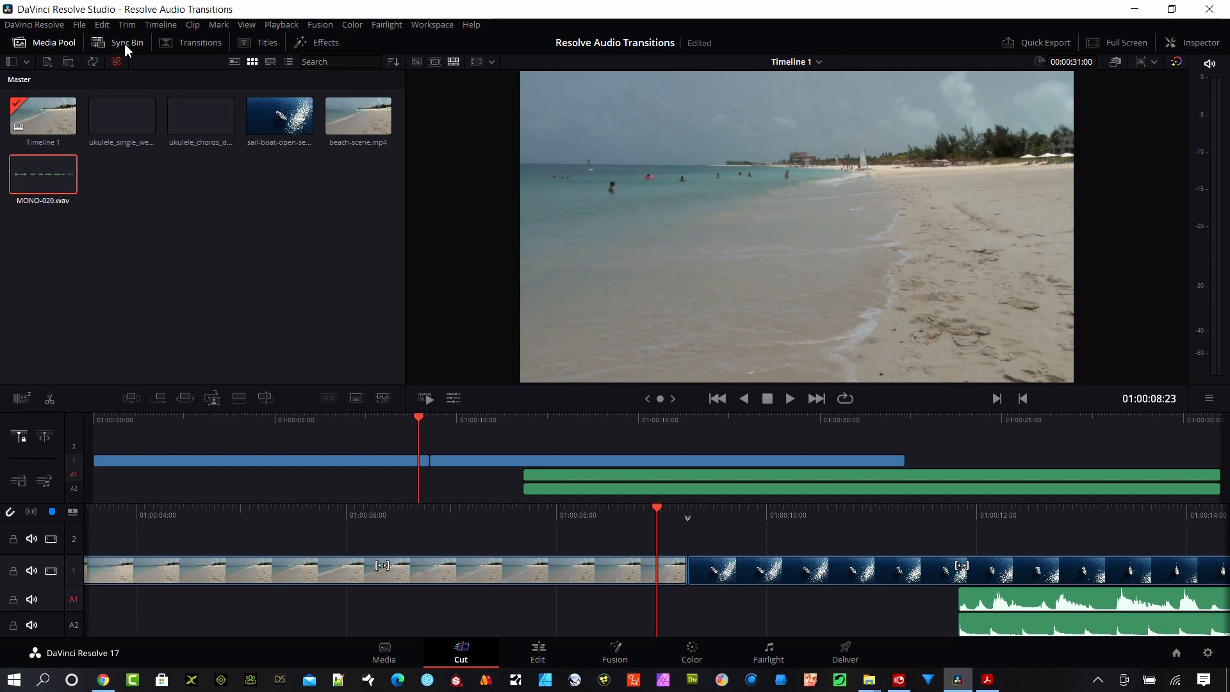
{"action": "mouse_move", "coordinate": [195, 47]}
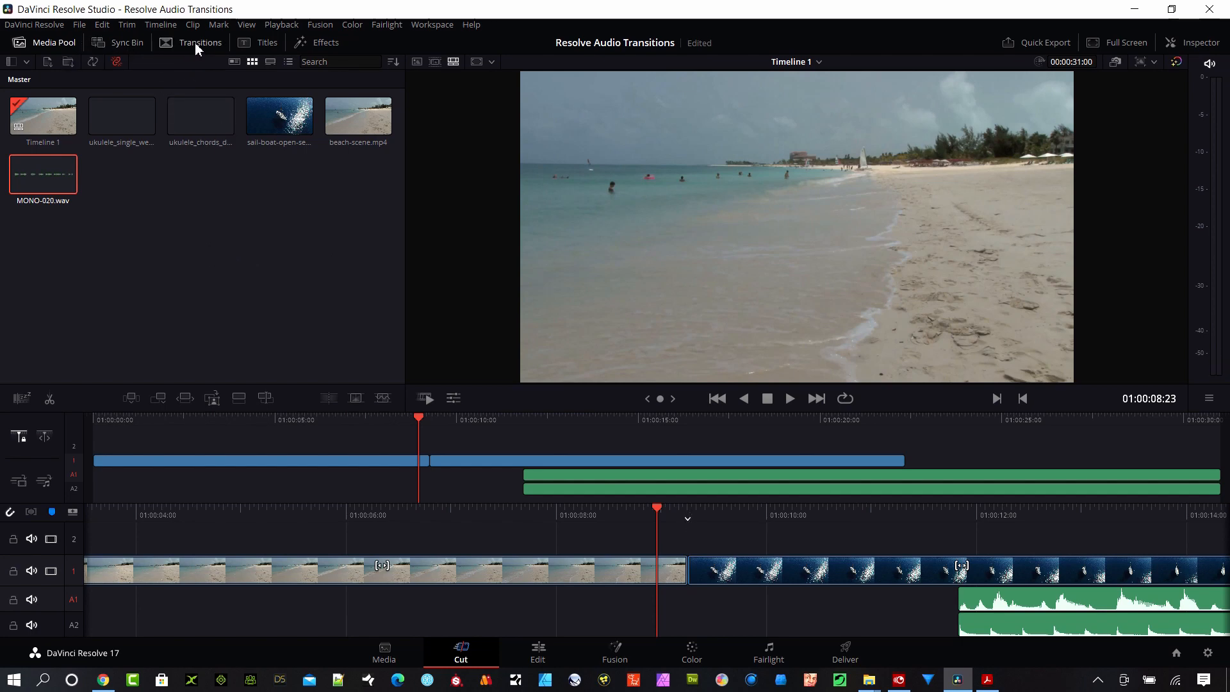
Open the Transitions library and switch to the audio transitions.
{"action": "left_click", "coordinate": [200, 43]}
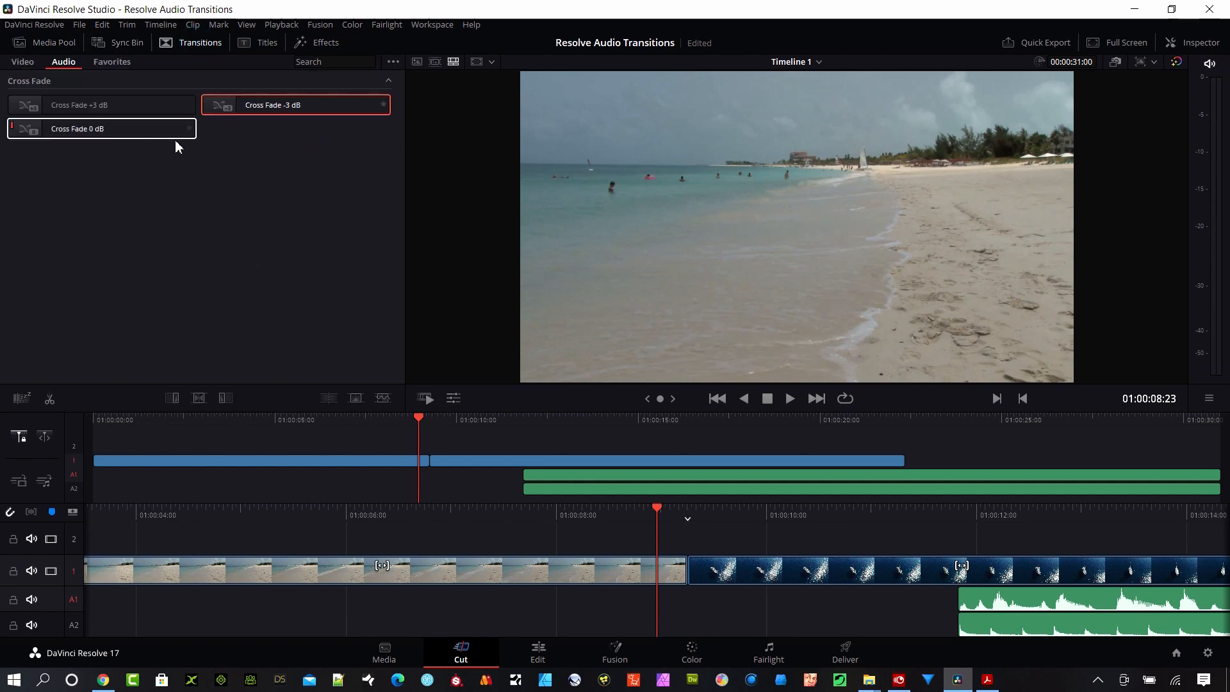
{"action": "left_click", "coordinate": [22, 62]}
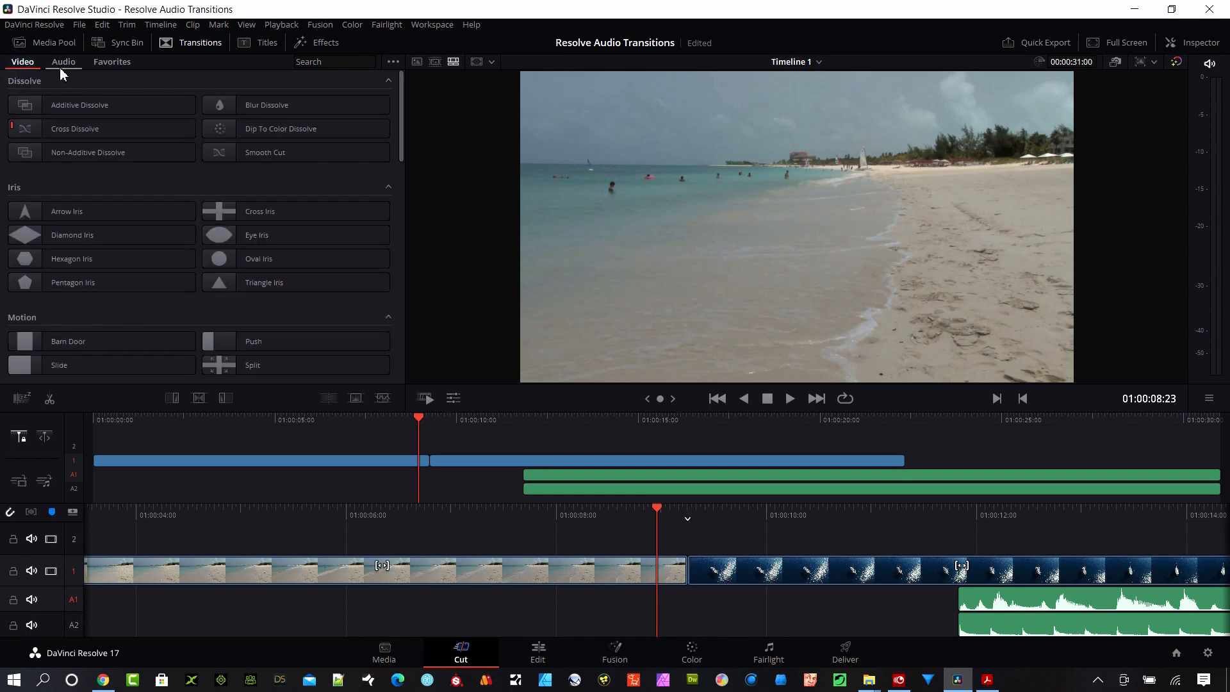
{"action": "left_click", "coordinate": [63, 61]}
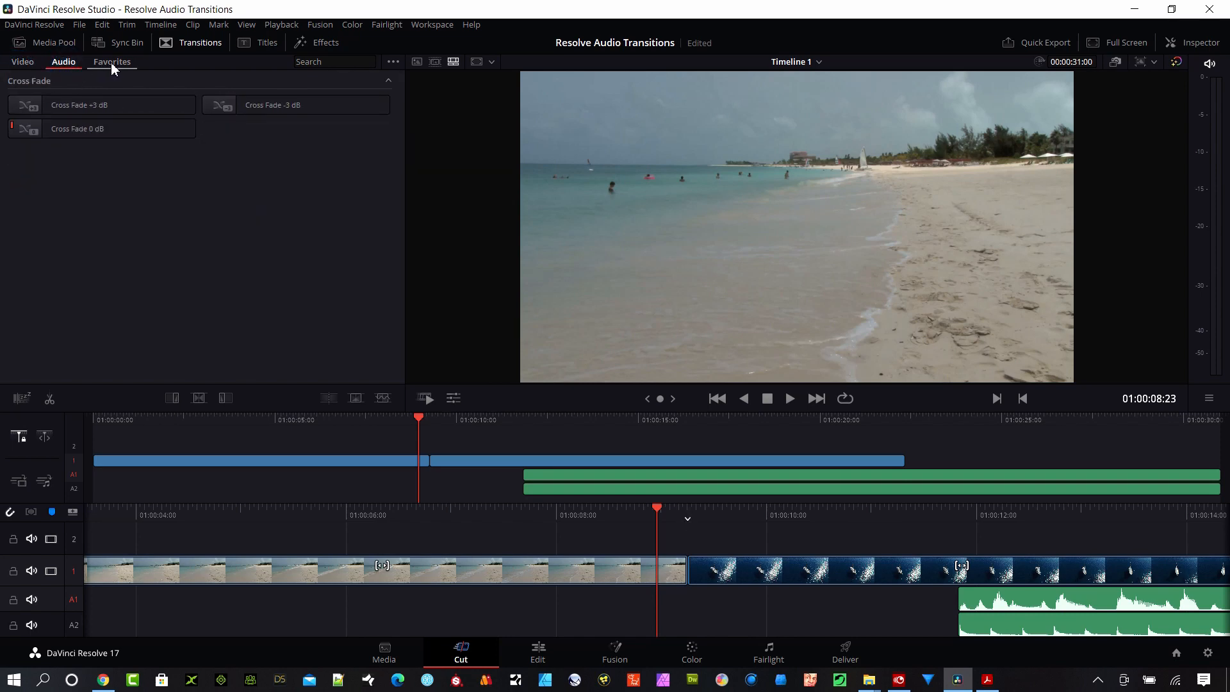
{"action": "left_click", "coordinate": [102, 105]}
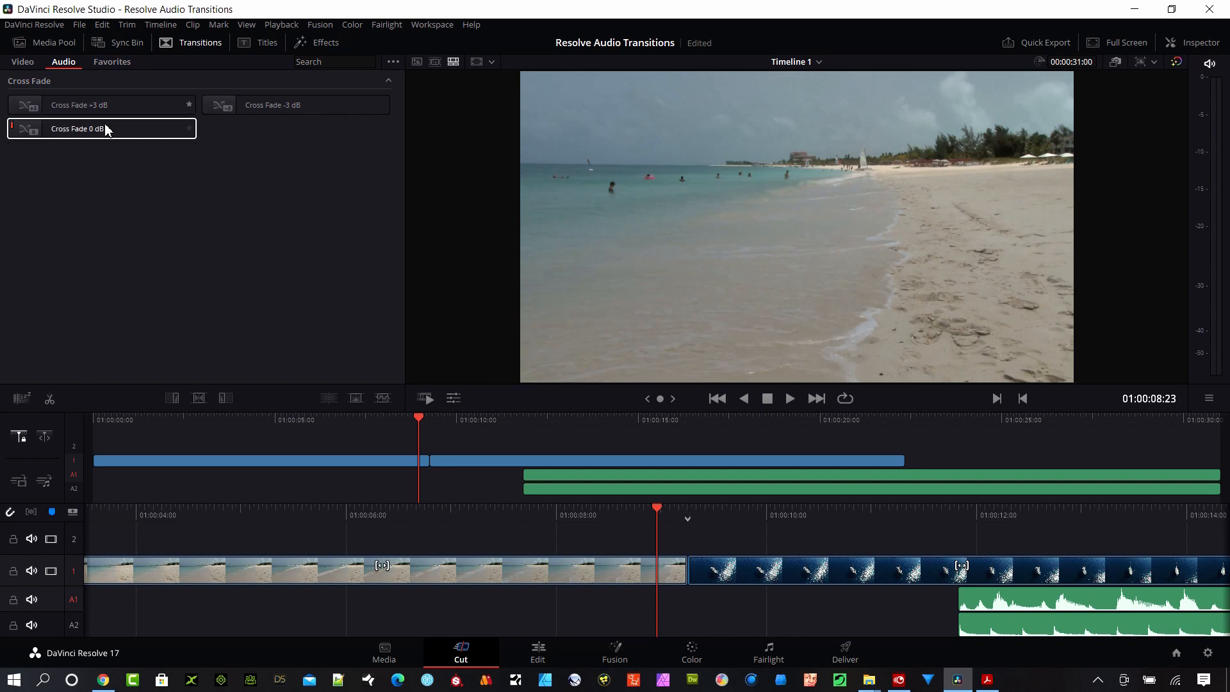
Compare the Cross Fade +3 dB and 0 dB presets, then apply Cross Fade -3 dB.
{"action": "left_click", "coordinate": [101, 104]}
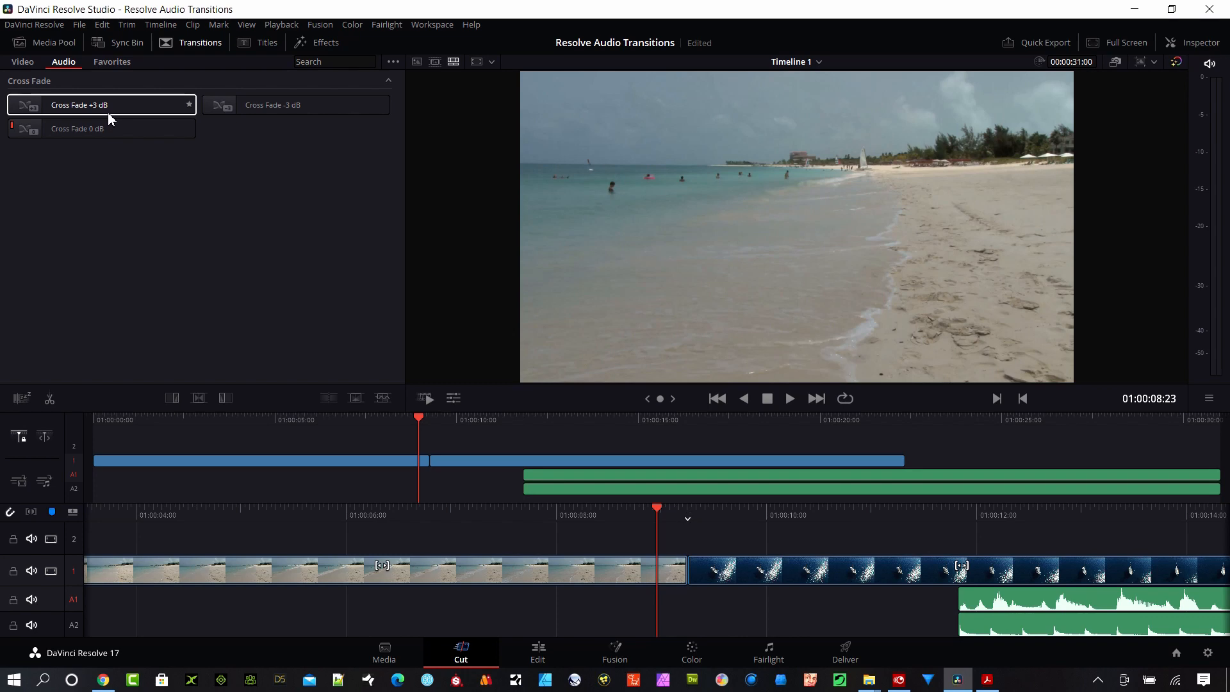
{"action": "left_click", "coordinate": [100, 129]}
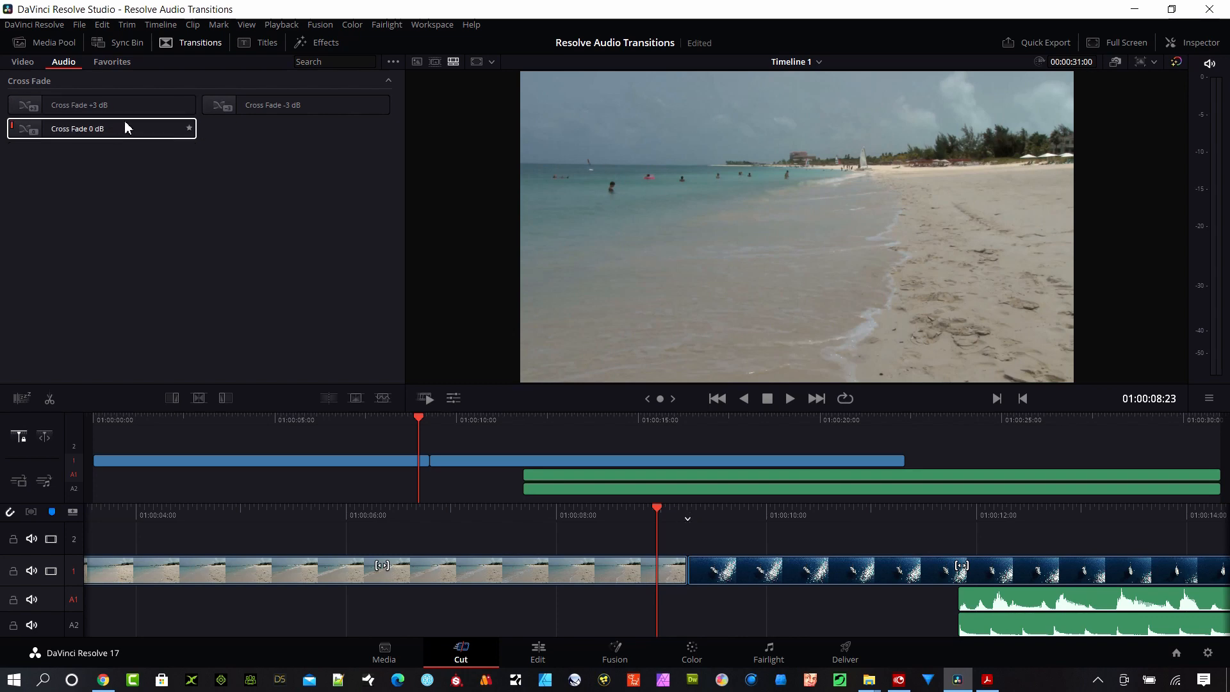
{"action": "left_click", "coordinate": [100, 105]}
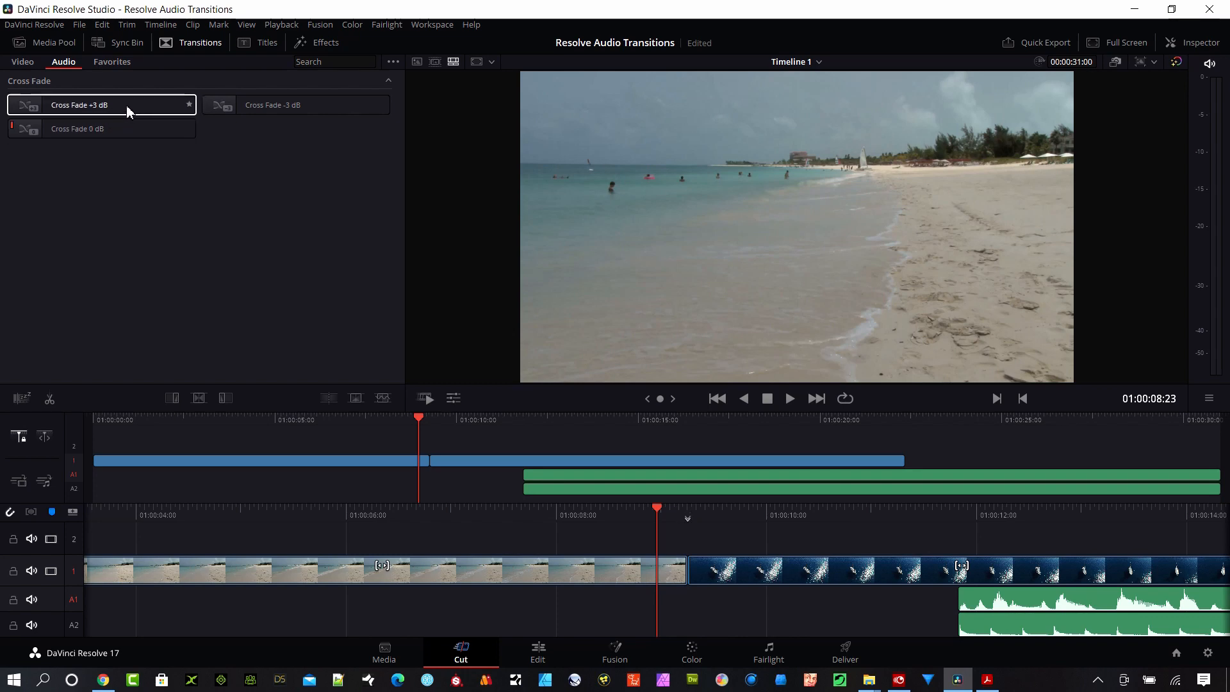
{"action": "left_click", "coordinate": [102, 129]}
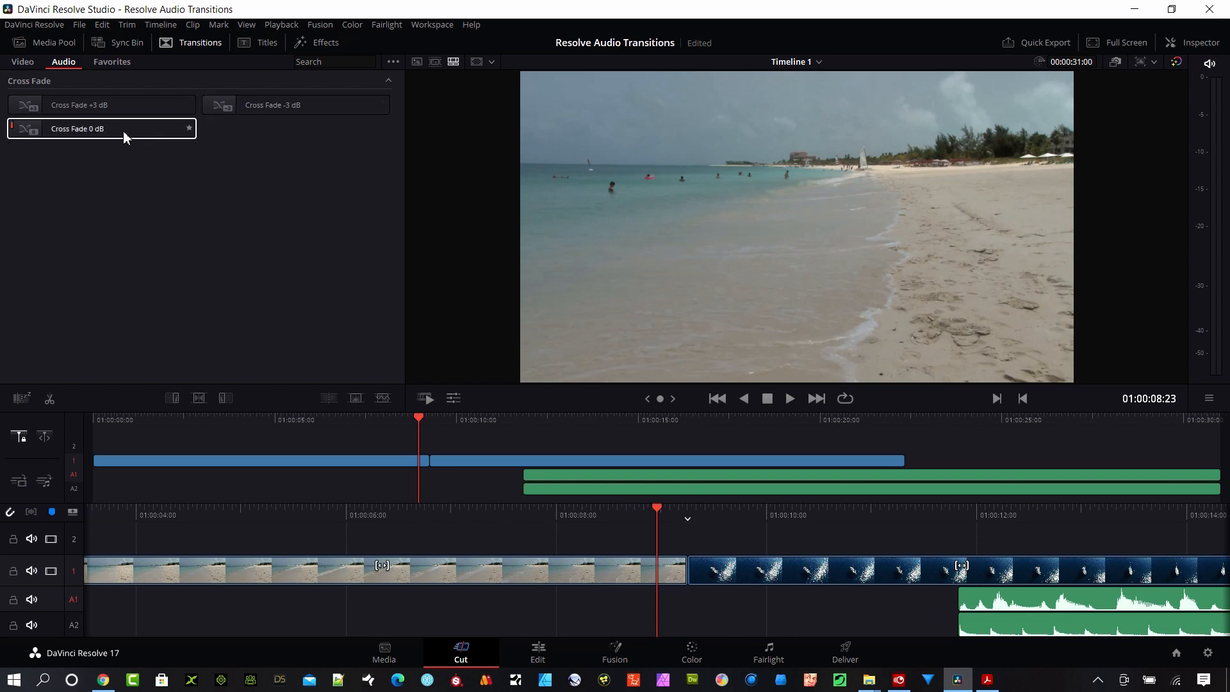
{"action": "left_click", "coordinate": [296, 104]}
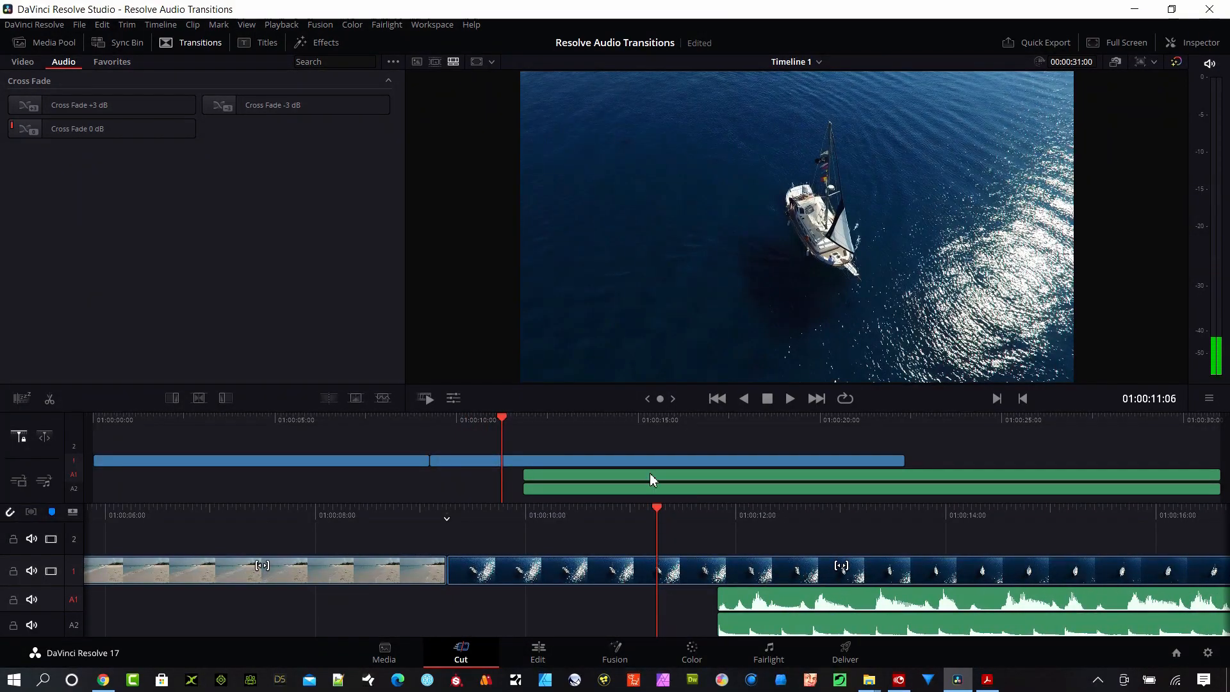
{"action": "left_click", "coordinate": [296, 105]}
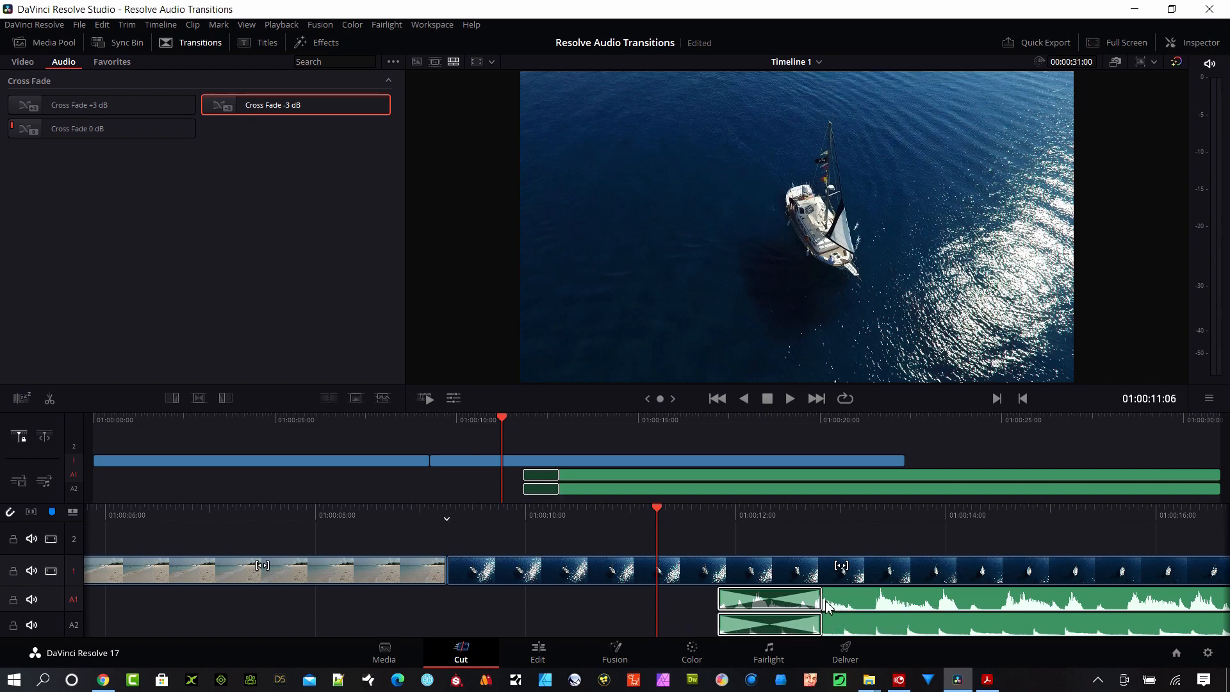
Stretch the cross fade at the audio start longer, then switch to the Edit page.
{"action": "left_click_drag", "start_coordinate": [800, 620], "coordinate": [954, 632]}
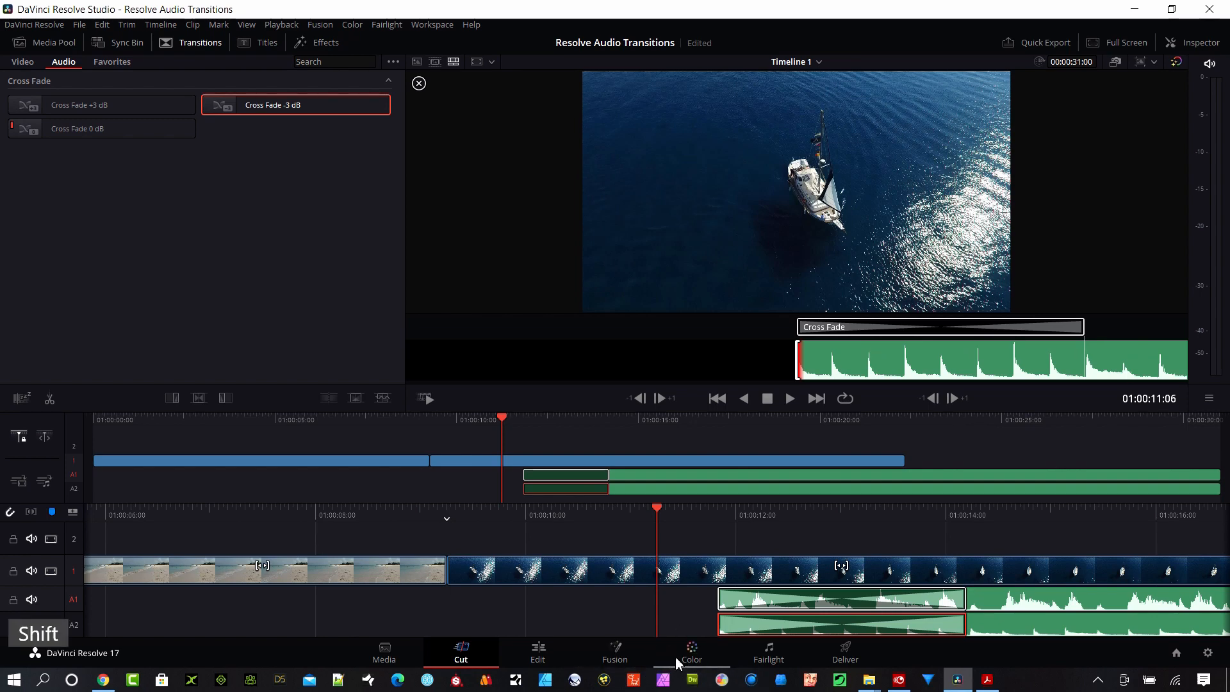
{"action": "left_click", "coordinate": [537, 651]}
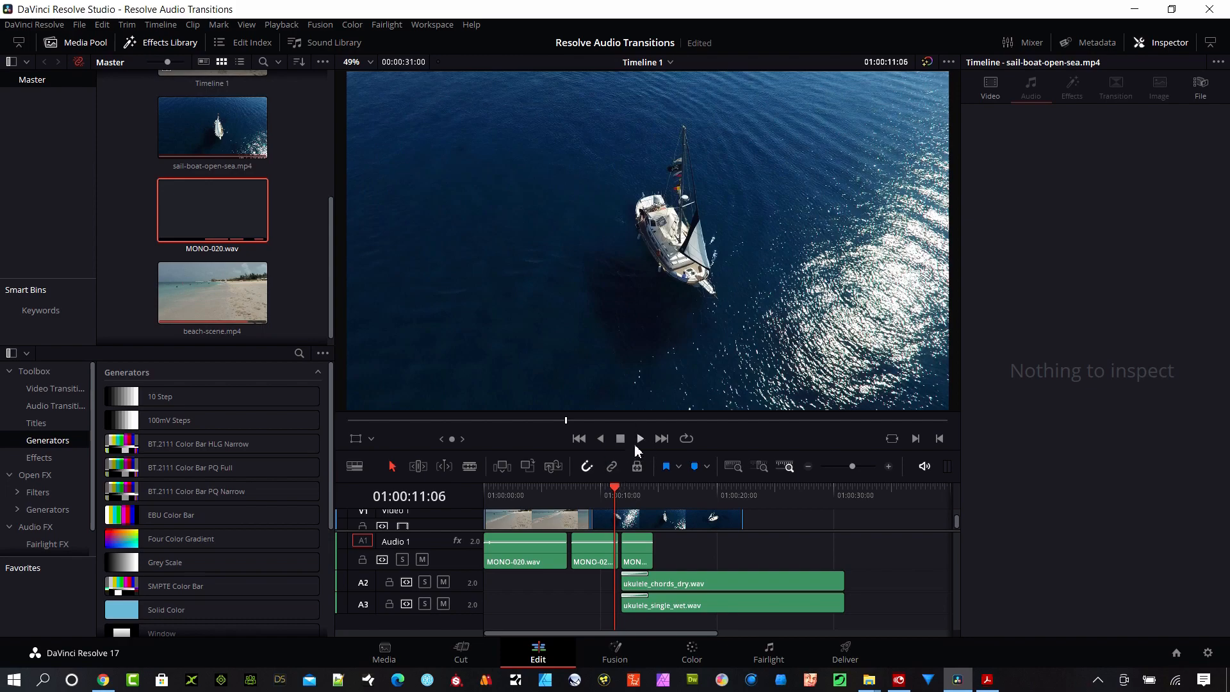
Play the timeline through the audio fade, then stop playback.
{"action": "left_click", "coordinate": [639, 438]}
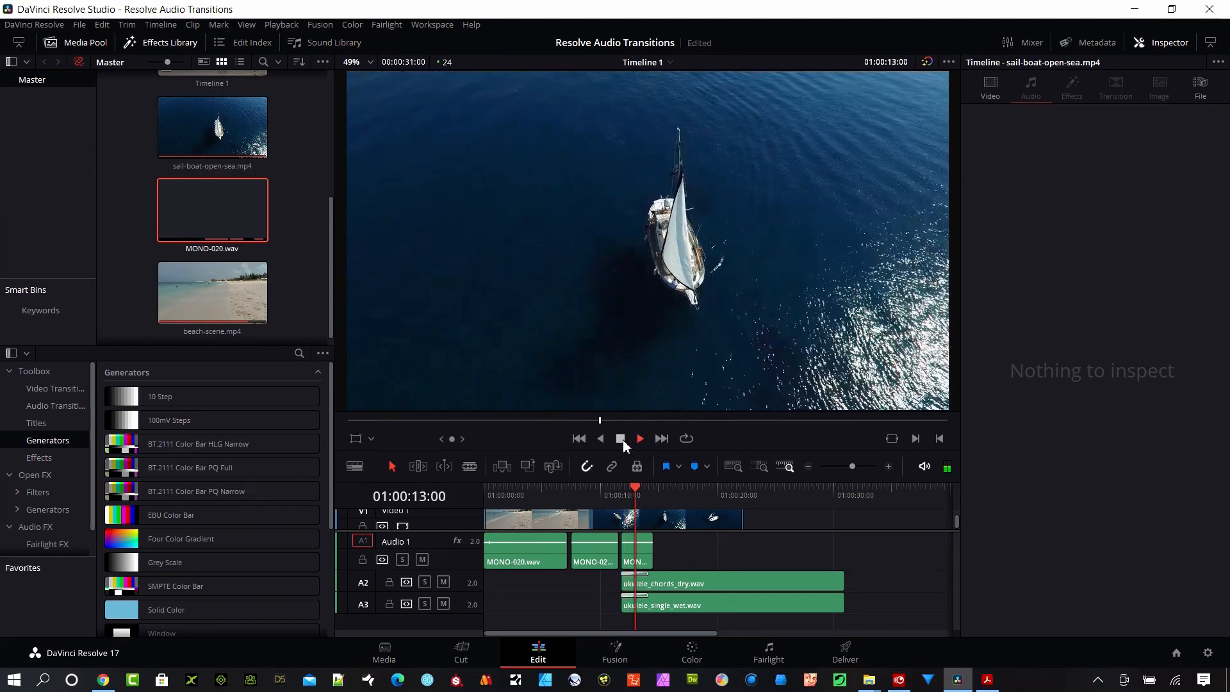
{"action": "left_click", "coordinate": [638, 438]}
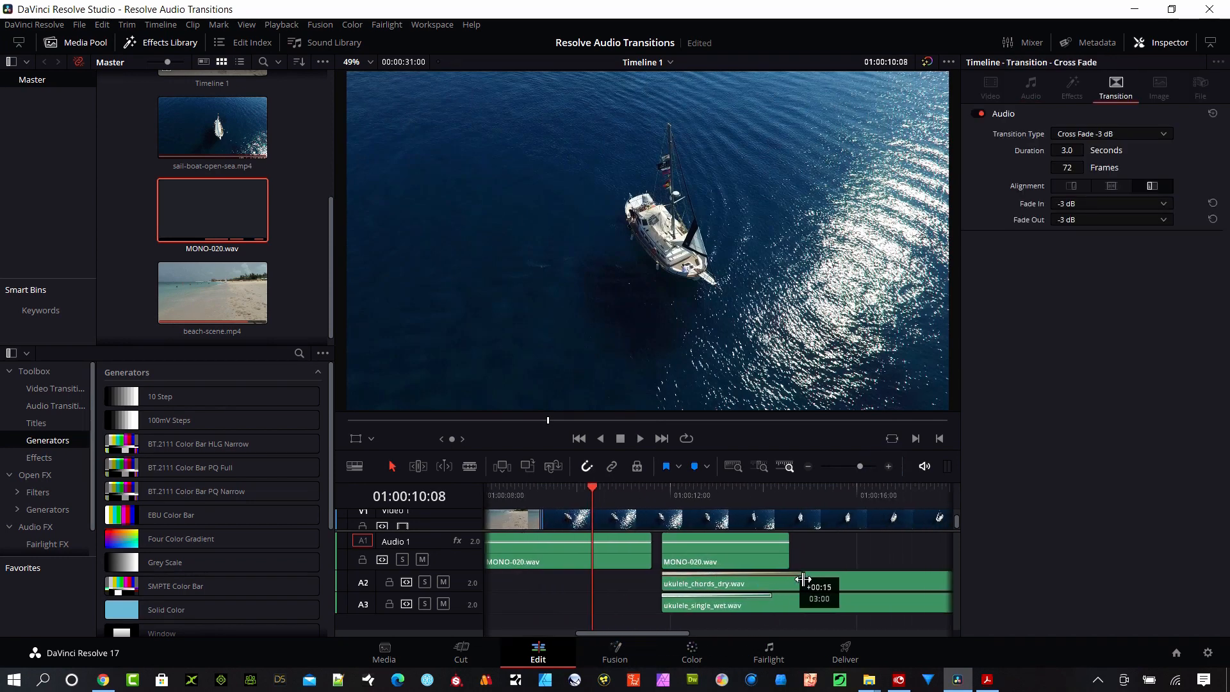
Trim the ukulele cross fade shorter, then drag it out to about 3.2 seconds.
{"action": "left_click_drag", "start_coordinate": [804, 579], "coordinate": [773, 595]}
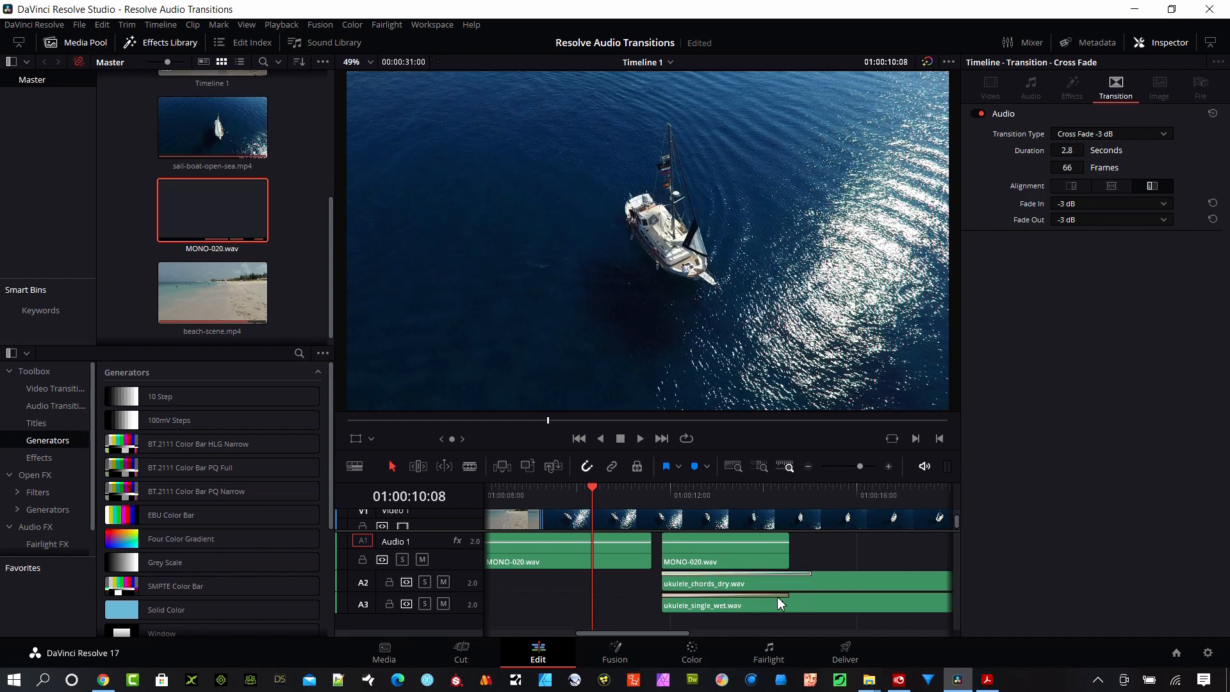
{"action": "left_click_drag", "start_coordinate": [779, 604], "coordinate": [804, 573]}
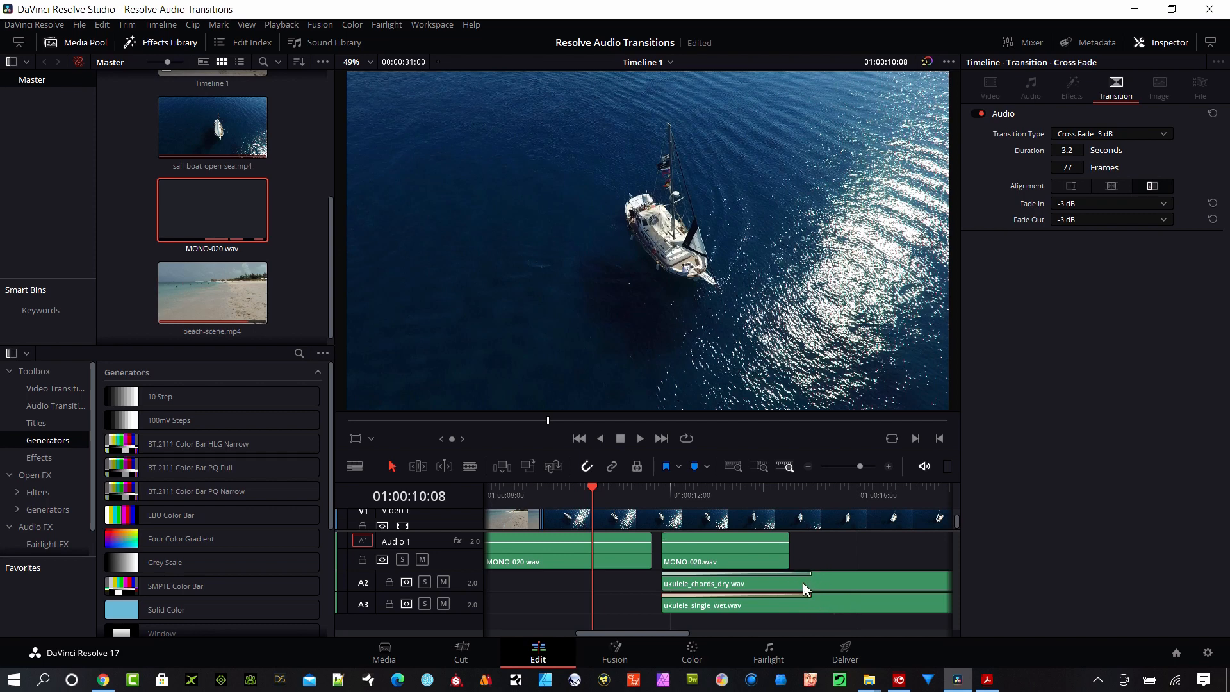
{"action": "mouse_move", "coordinate": [819, 578]}
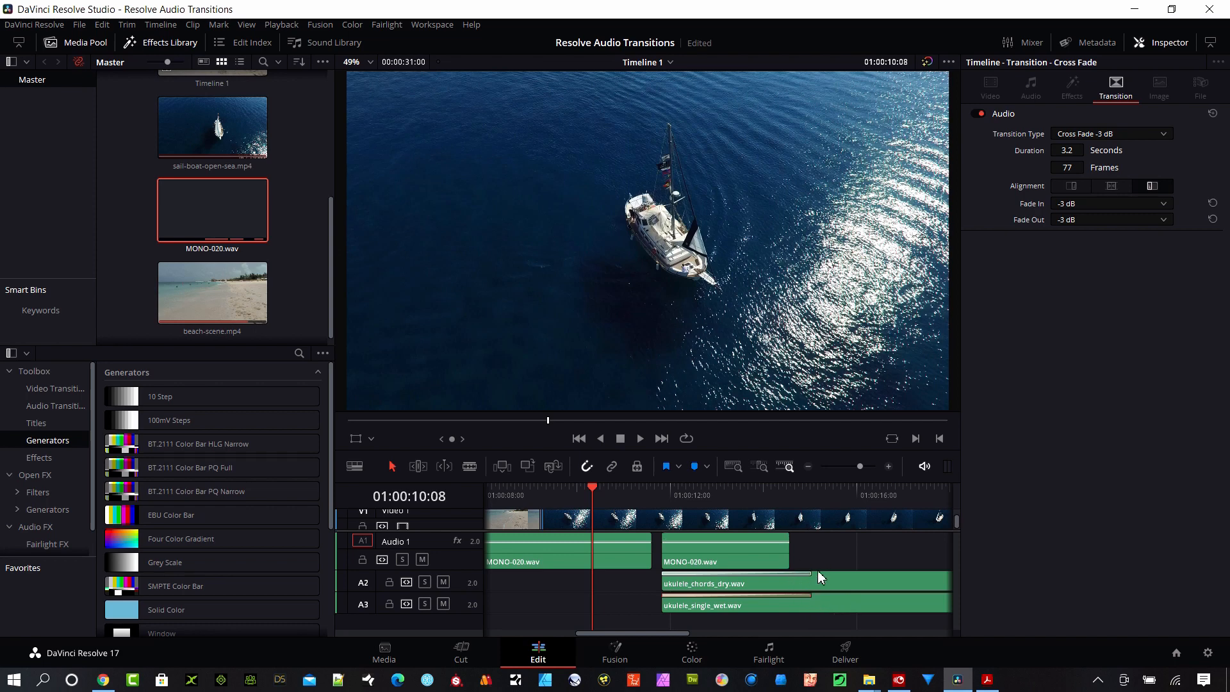
{"action": "mouse_move", "coordinate": [706, 578]}
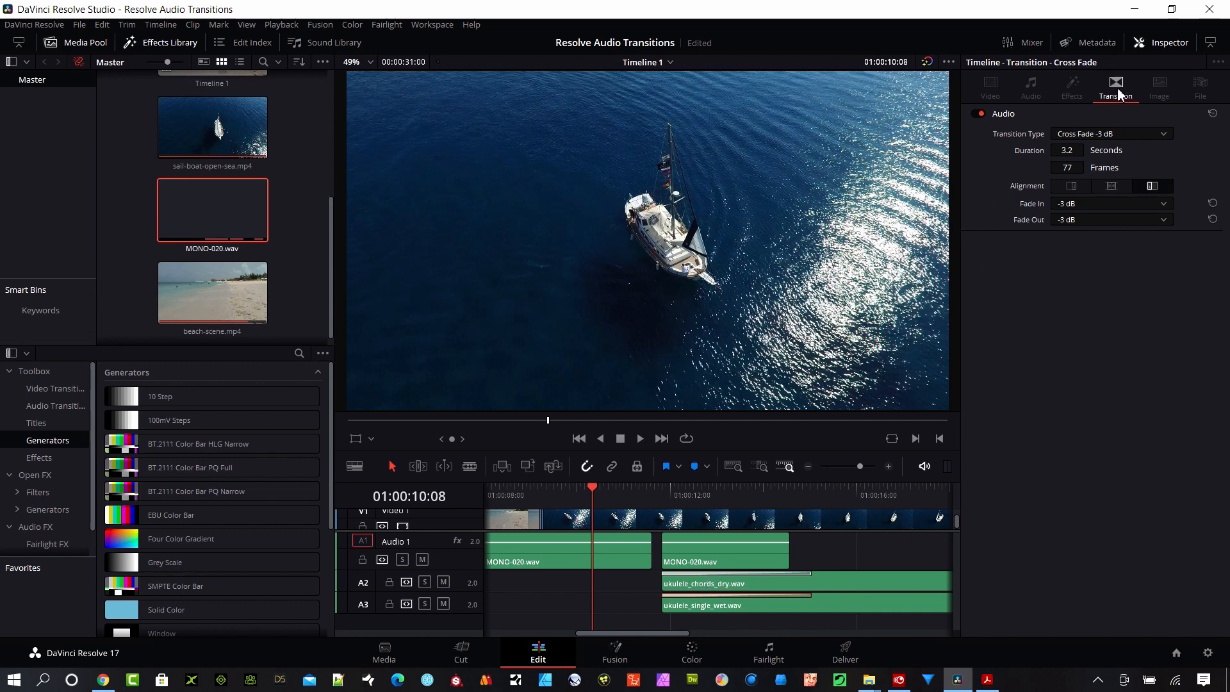
{"action": "mouse_move", "coordinate": [779, 500]}
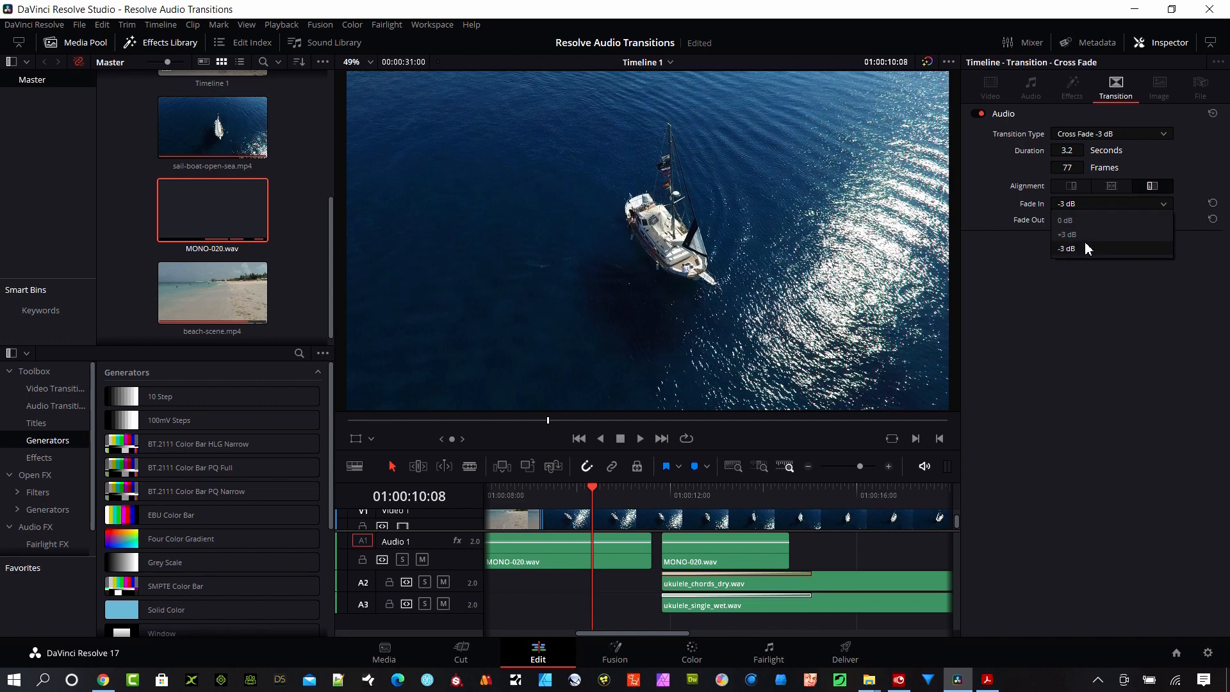
{"action": "mouse_move", "coordinate": [1087, 239]}
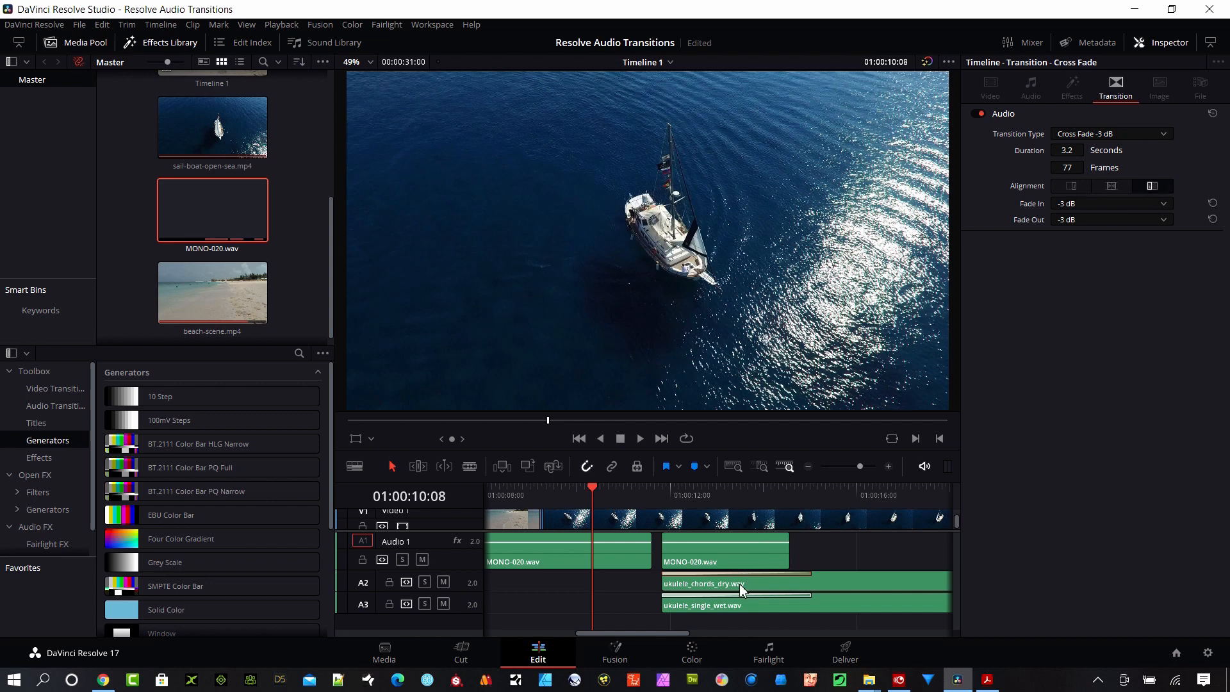
{"action": "mouse_move", "coordinate": [1090, 157]}
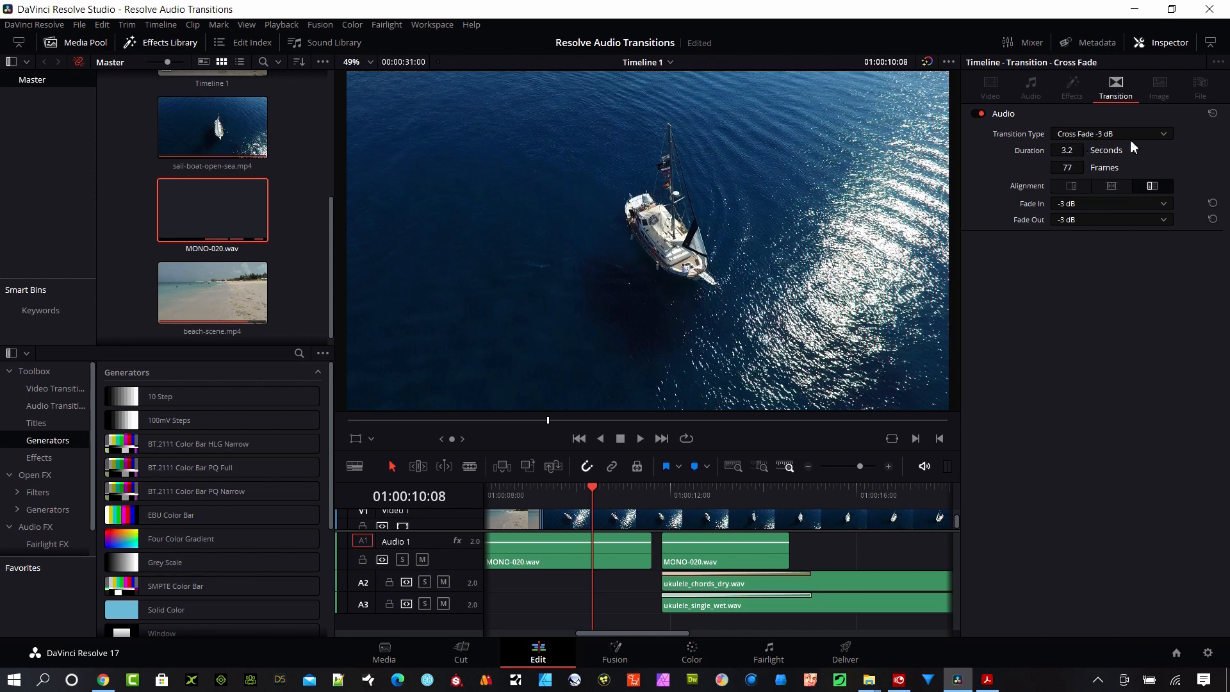
Browse the cross fade type list unchanged and expand the audio transition settings.
{"action": "left_click", "coordinate": [1111, 133]}
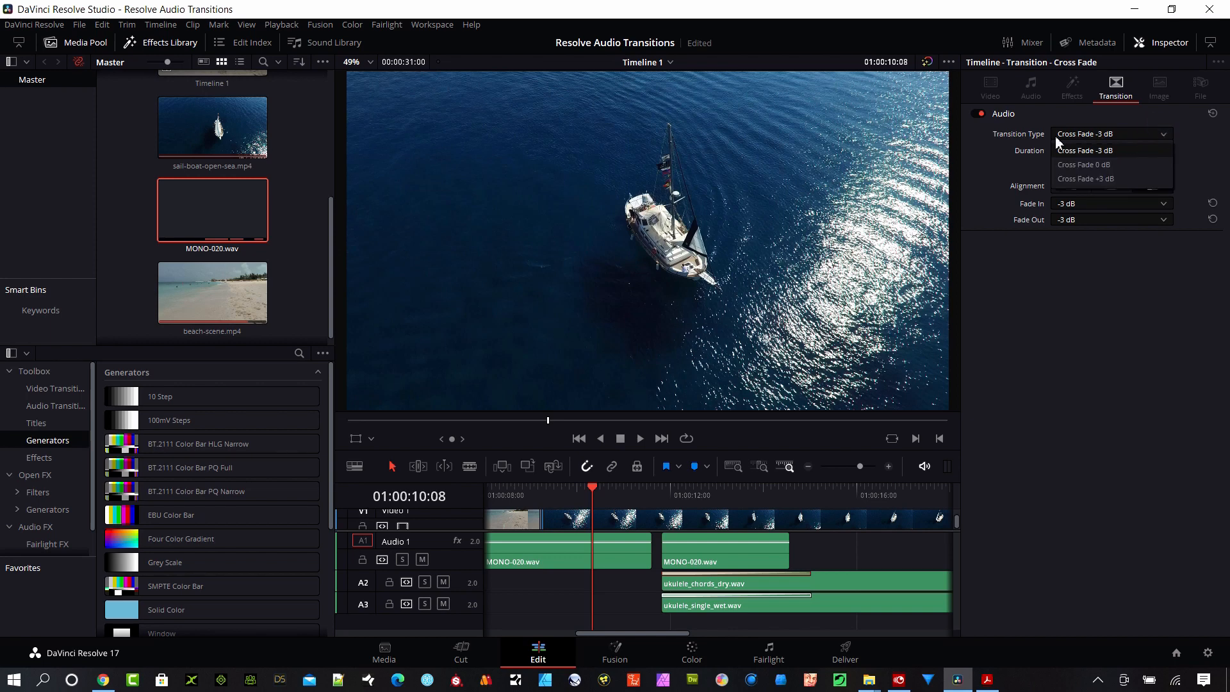
{"action": "mouse_move", "coordinate": [1069, 126]}
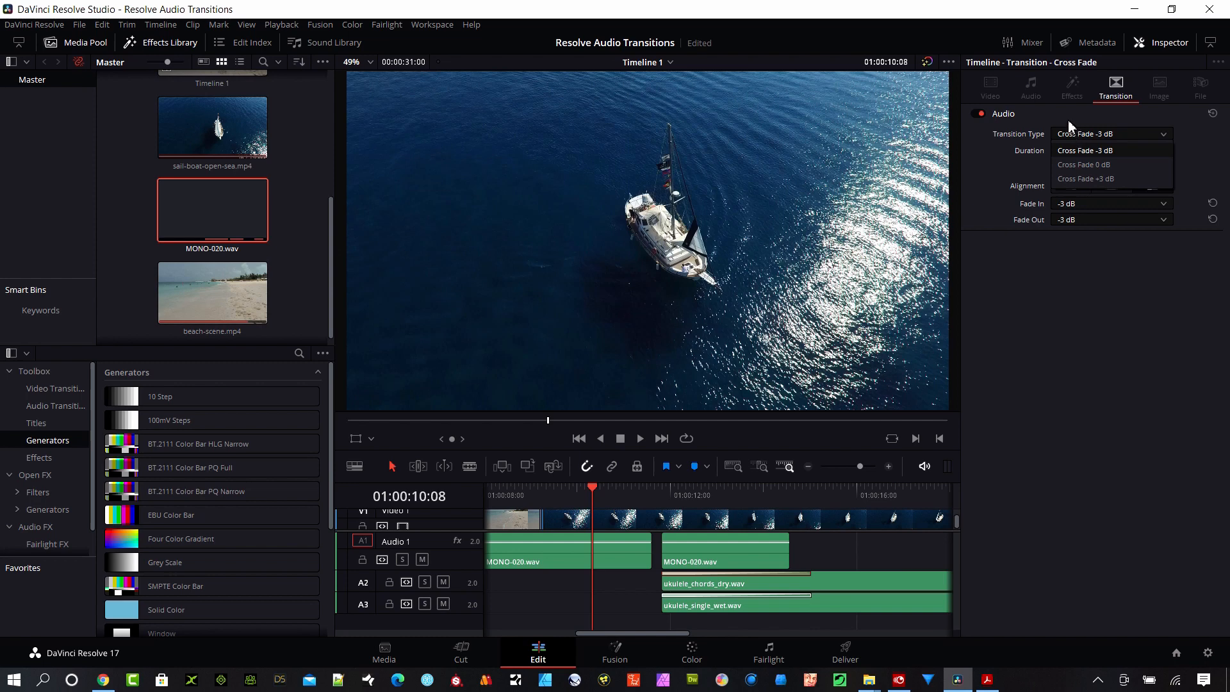
{"action": "left_click", "coordinate": [1003, 114]}
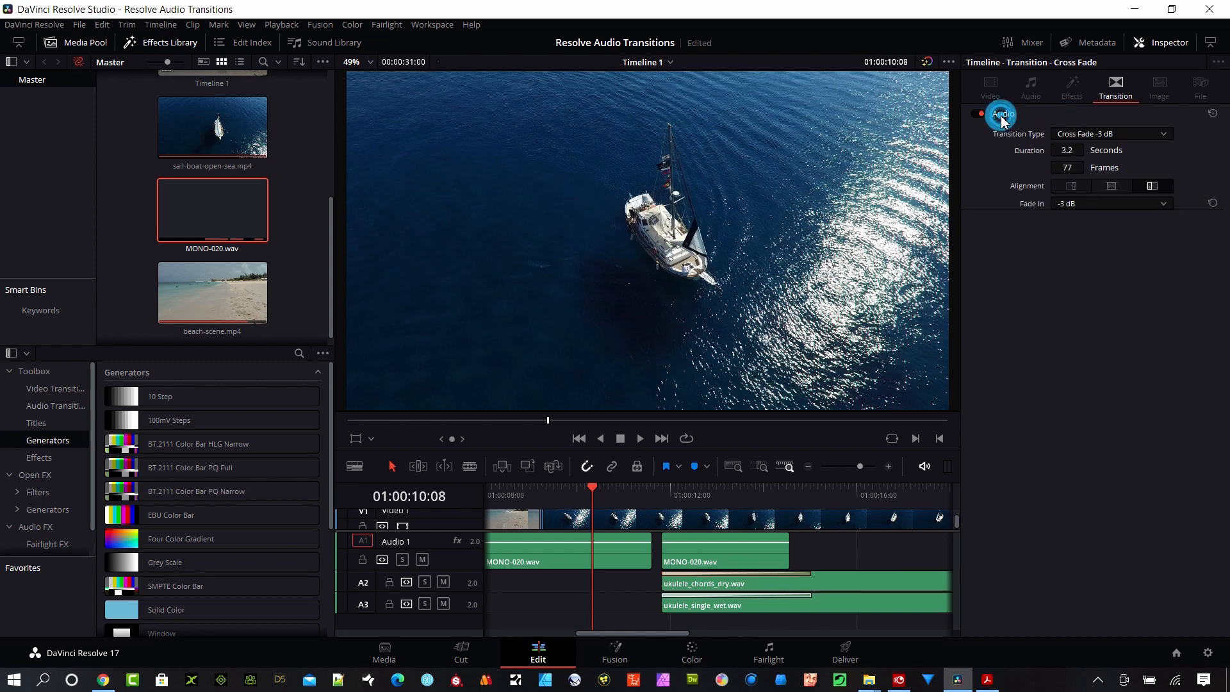
{"action": "left_click", "coordinate": [979, 115]}
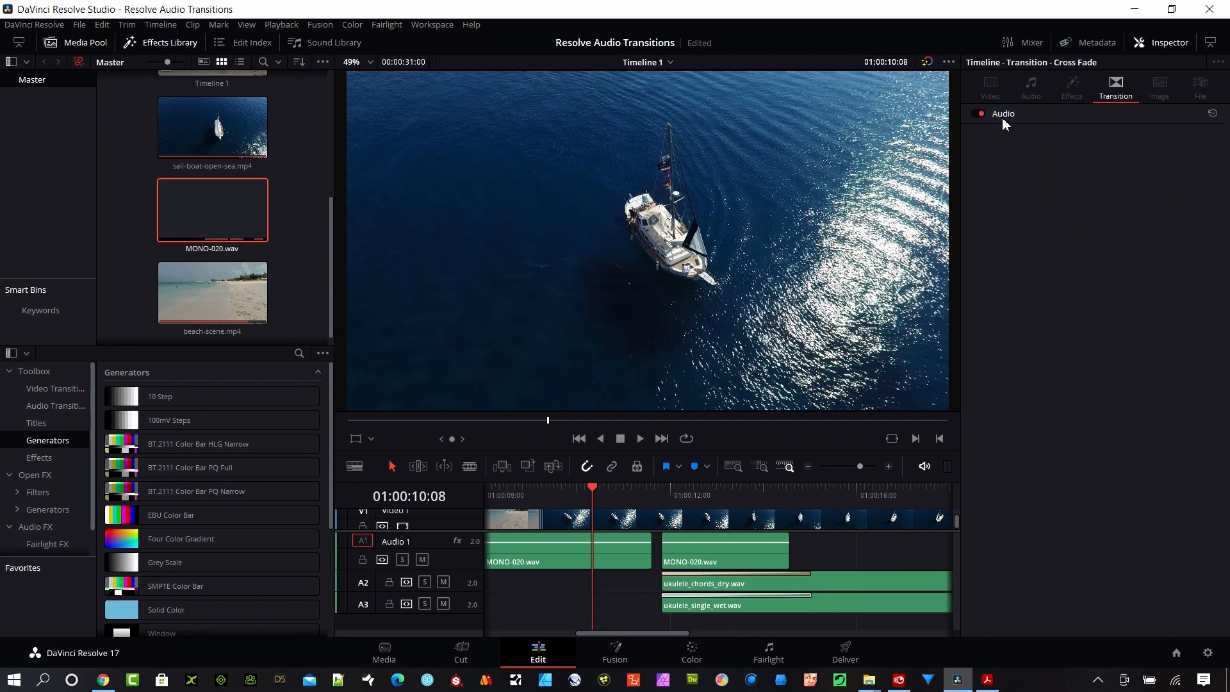
{"action": "left_click", "coordinate": [978, 114]}
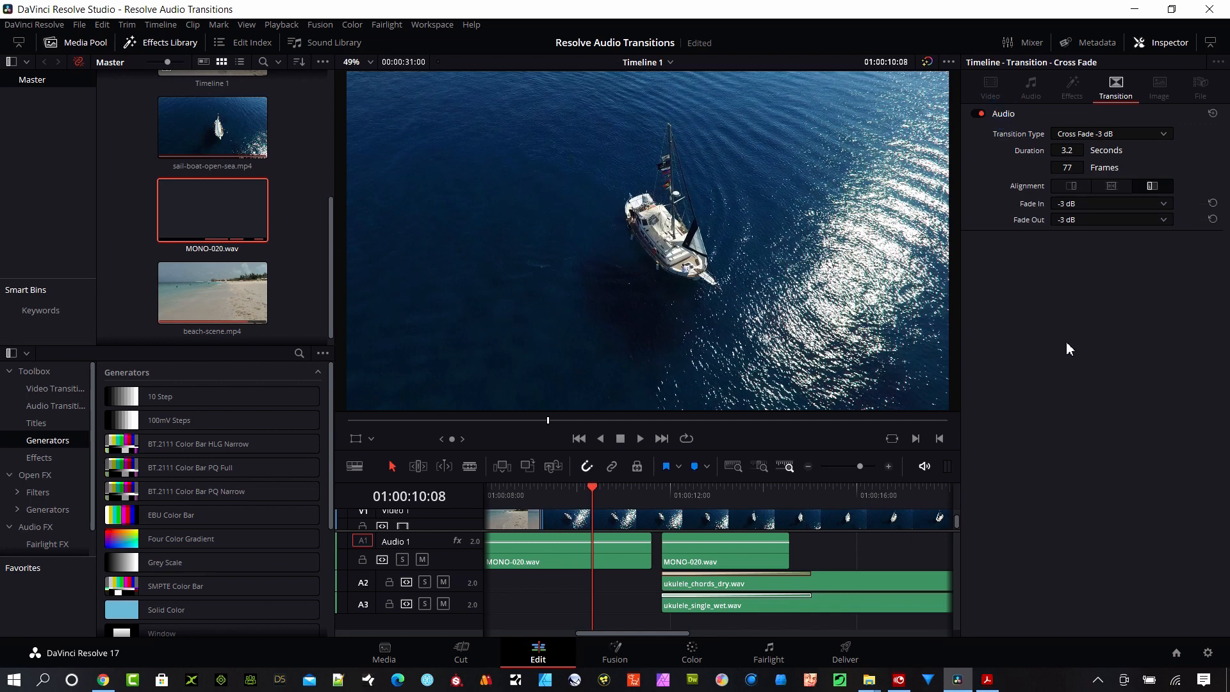
{"action": "mouse_move", "coordinate": [1094, 246]}
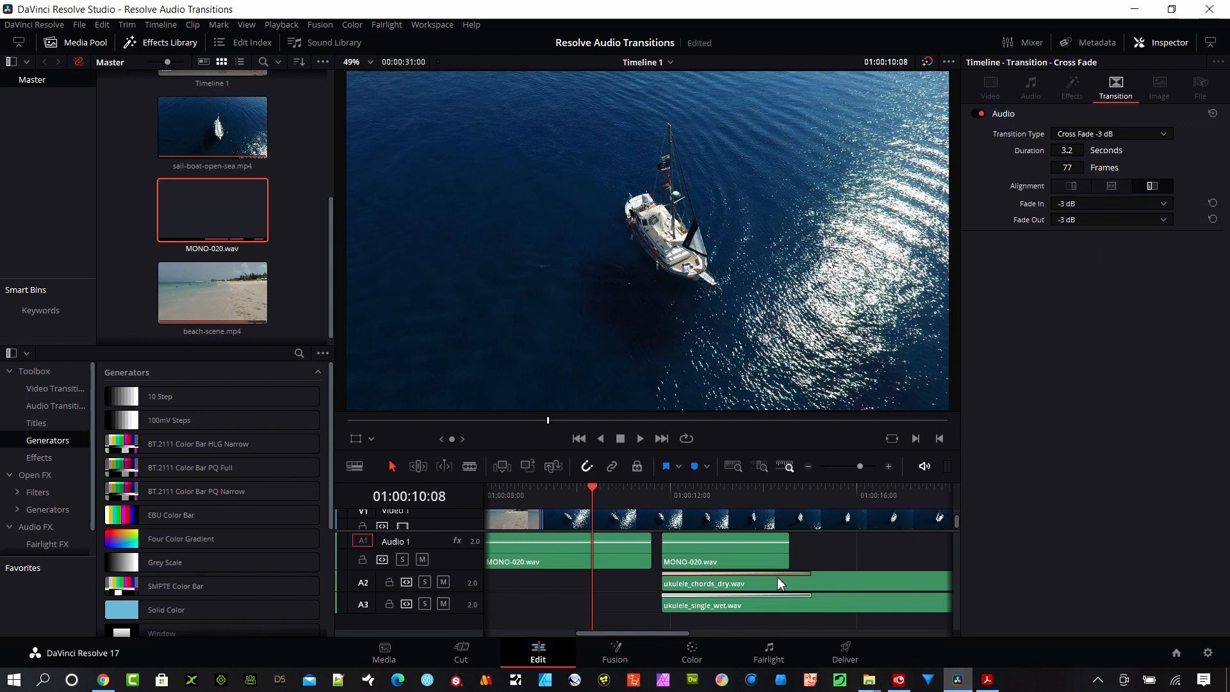
{"action": "mouse_move", "coordinate": [768, 581]}
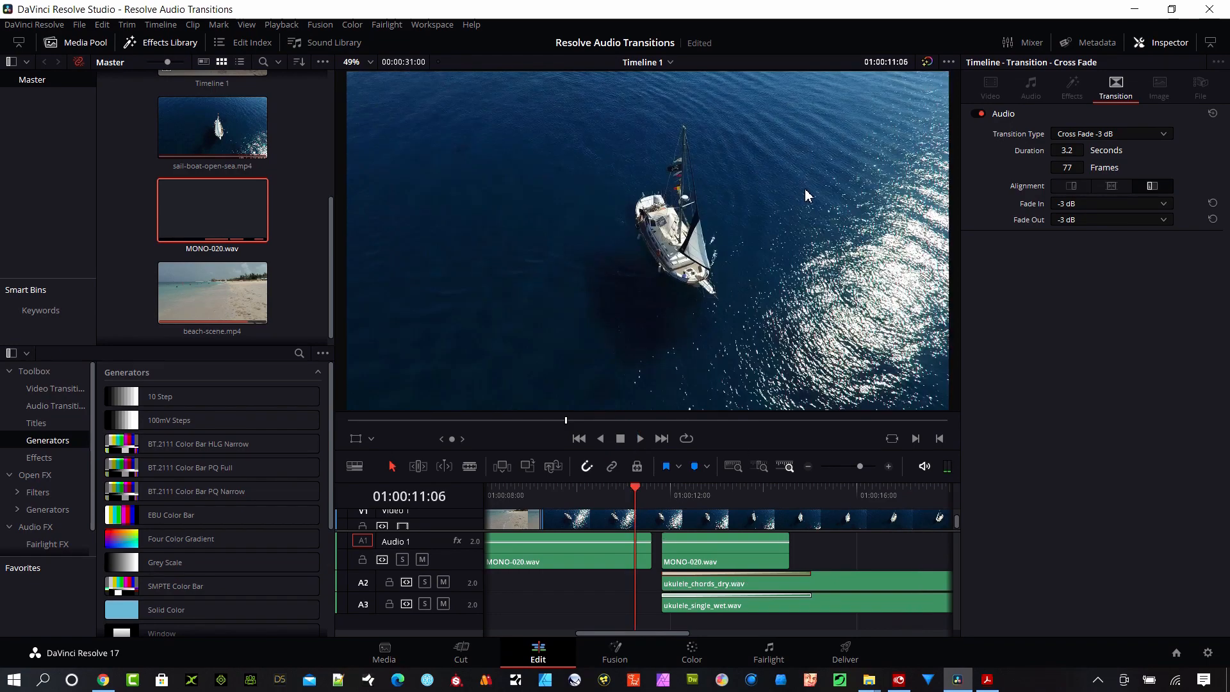
{"action": "left_click", "coordinate": [1031, 42]}
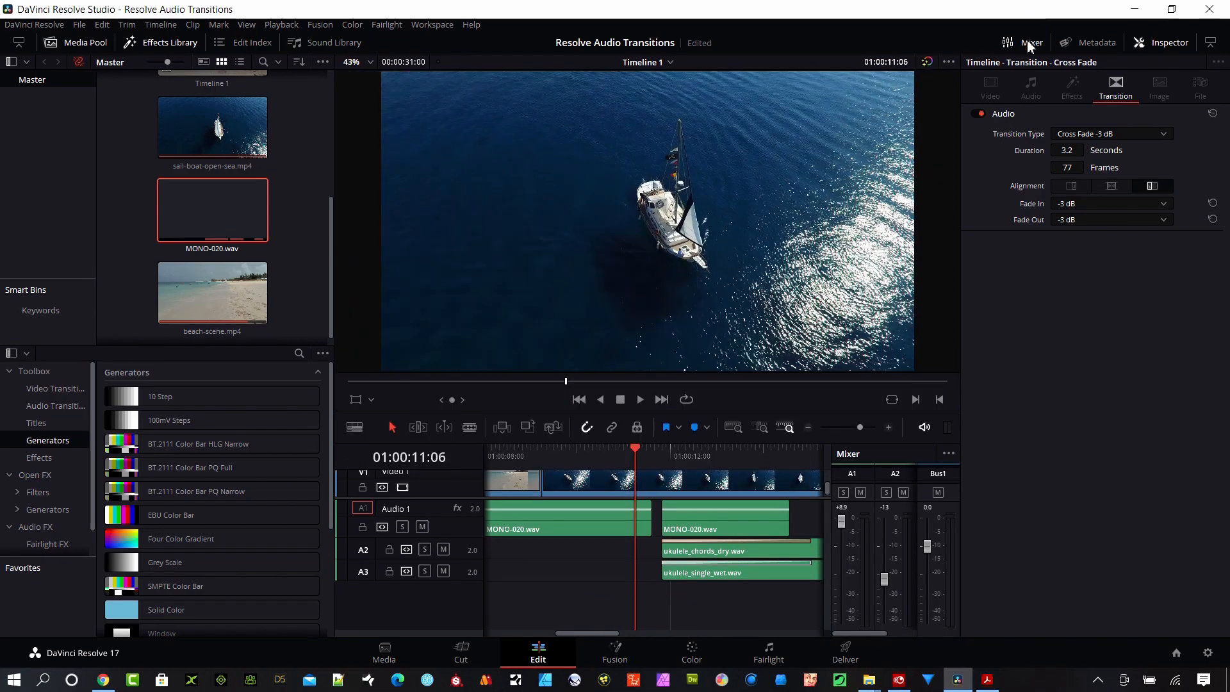
{"action": "left_click", "coordinate": [639, 399]}
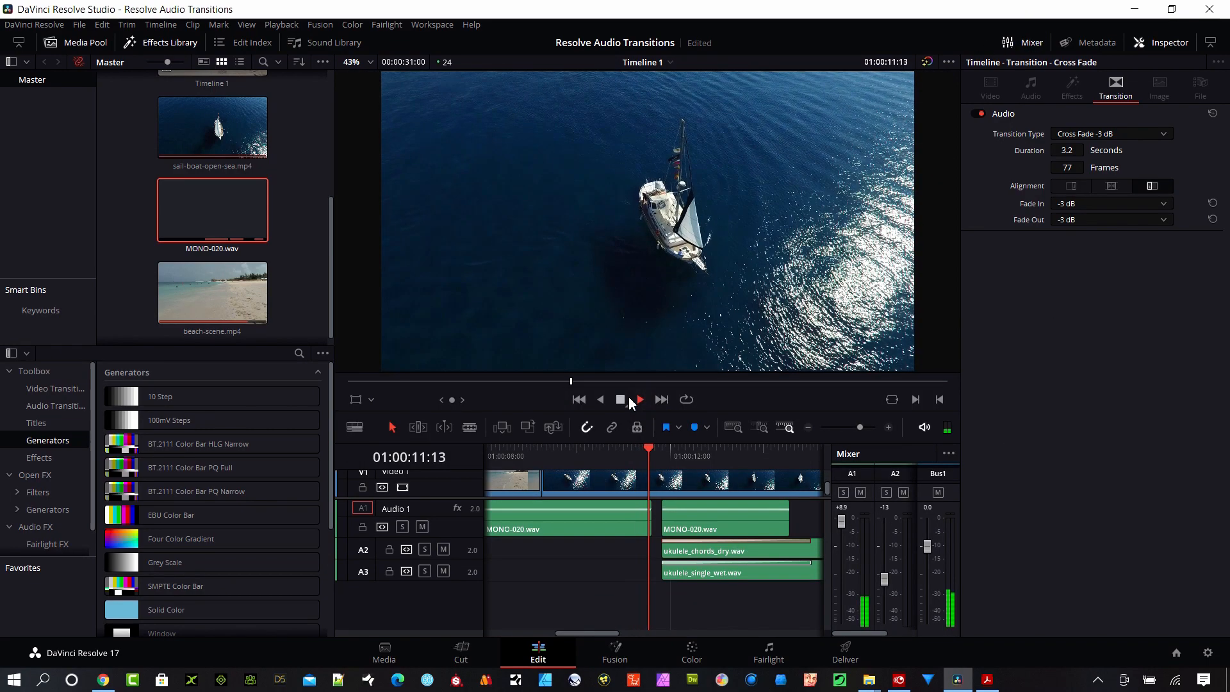
{"action": "left_click", "coordinate": [639, 399]}
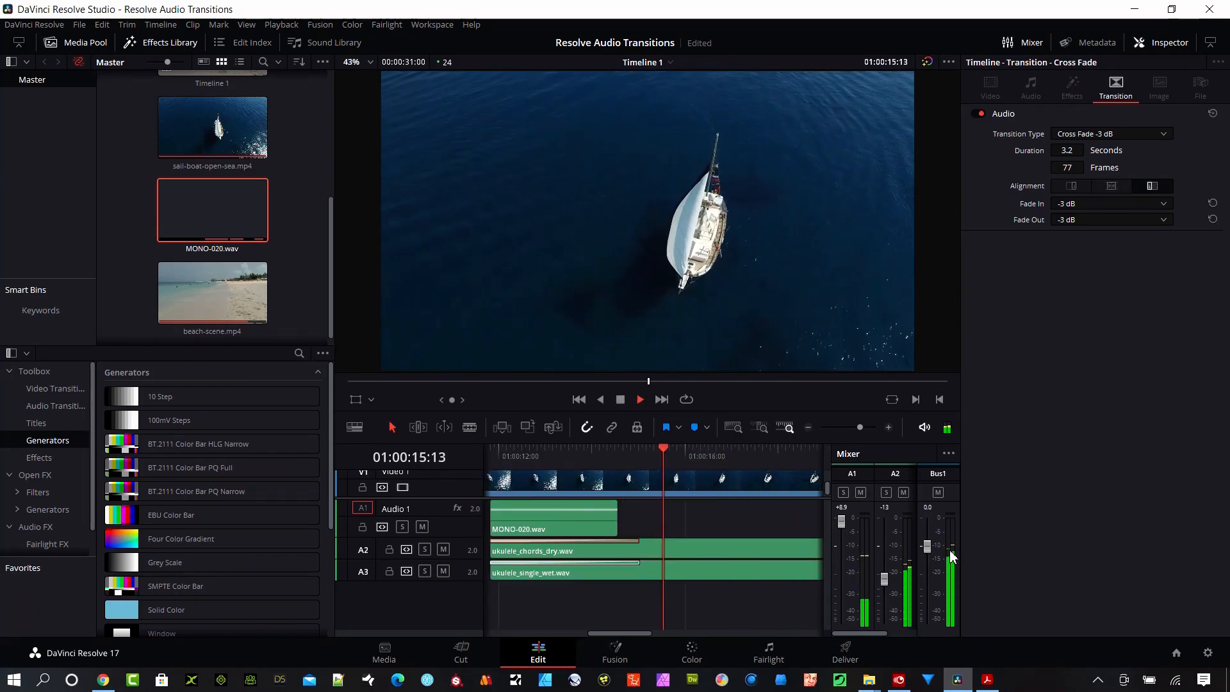
{"action": "left_click", "coordinate": [619, 400]}
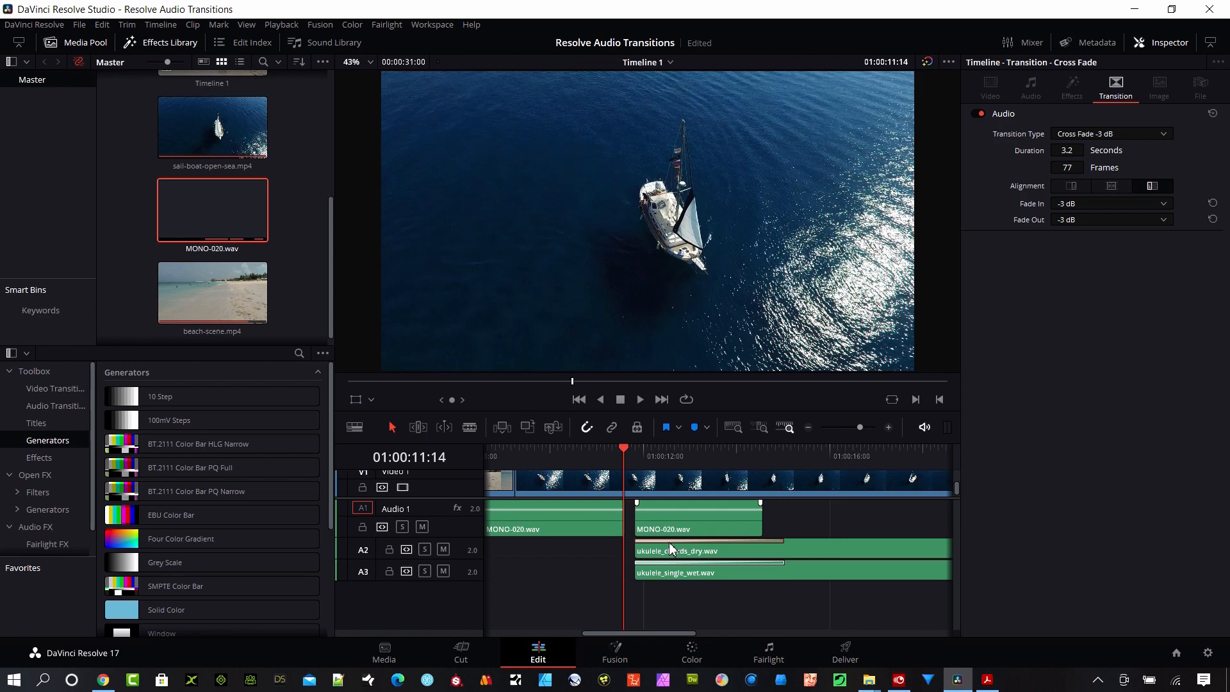
Save the ukulele clips' cross fade as a transition preset named 'Start of Track'.
{"action": "right_click", "coordinate": [671, 548]}
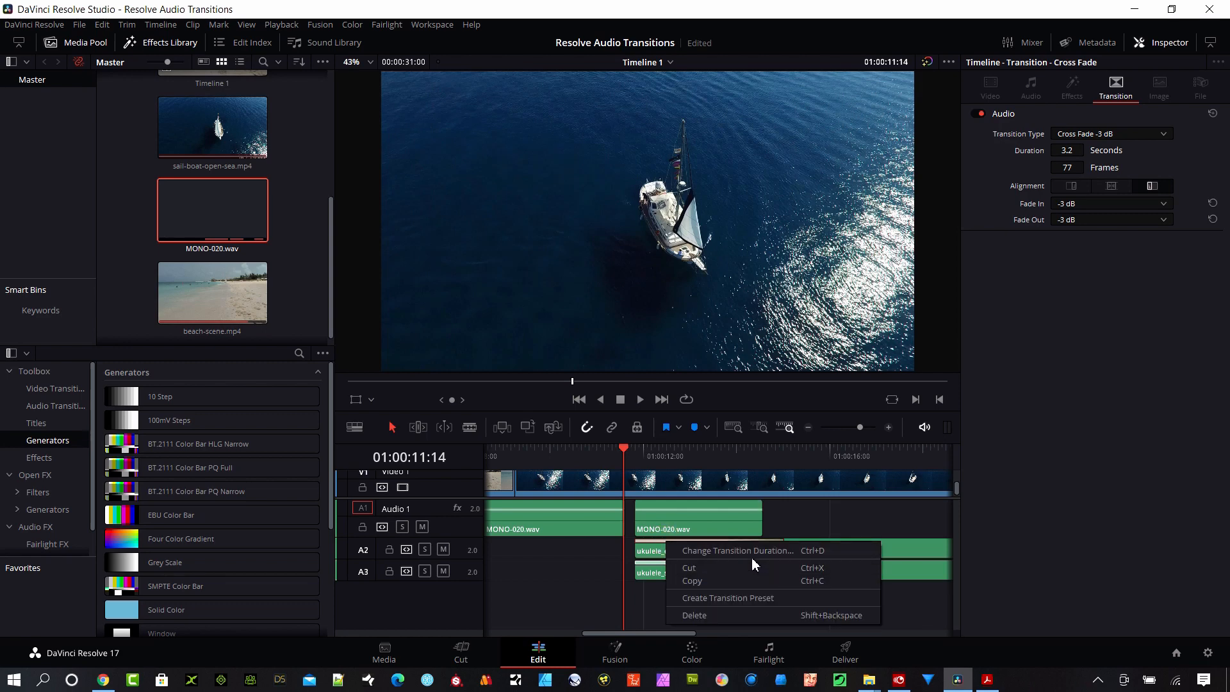
{"action": "mouse_move", "coordinate": [744, 601]}
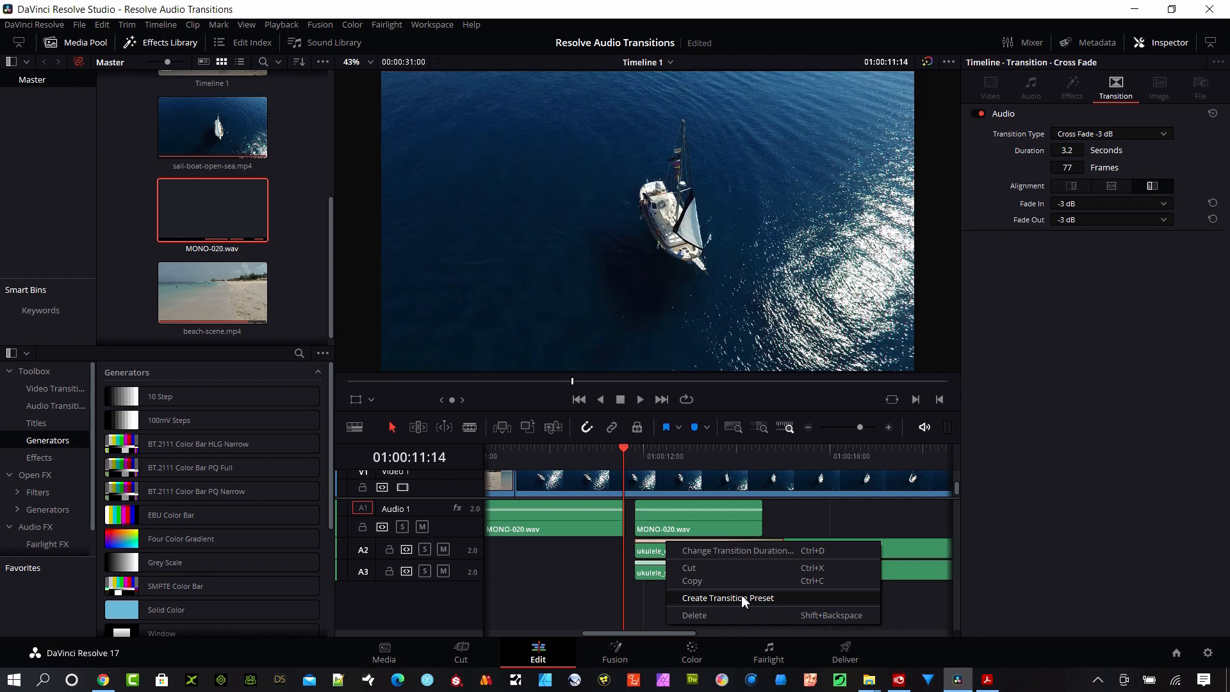
{"action": "left_click", "coordinate": [727, 598]}
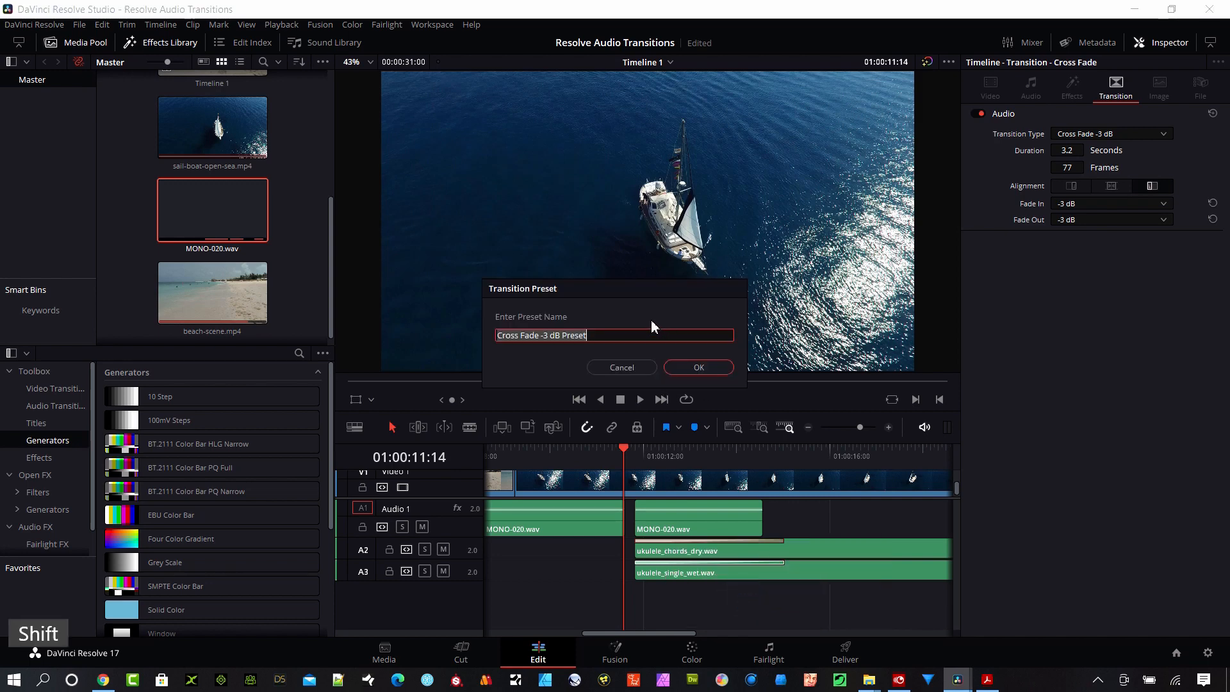
{"action": "type", "text": "Start of Trac"}
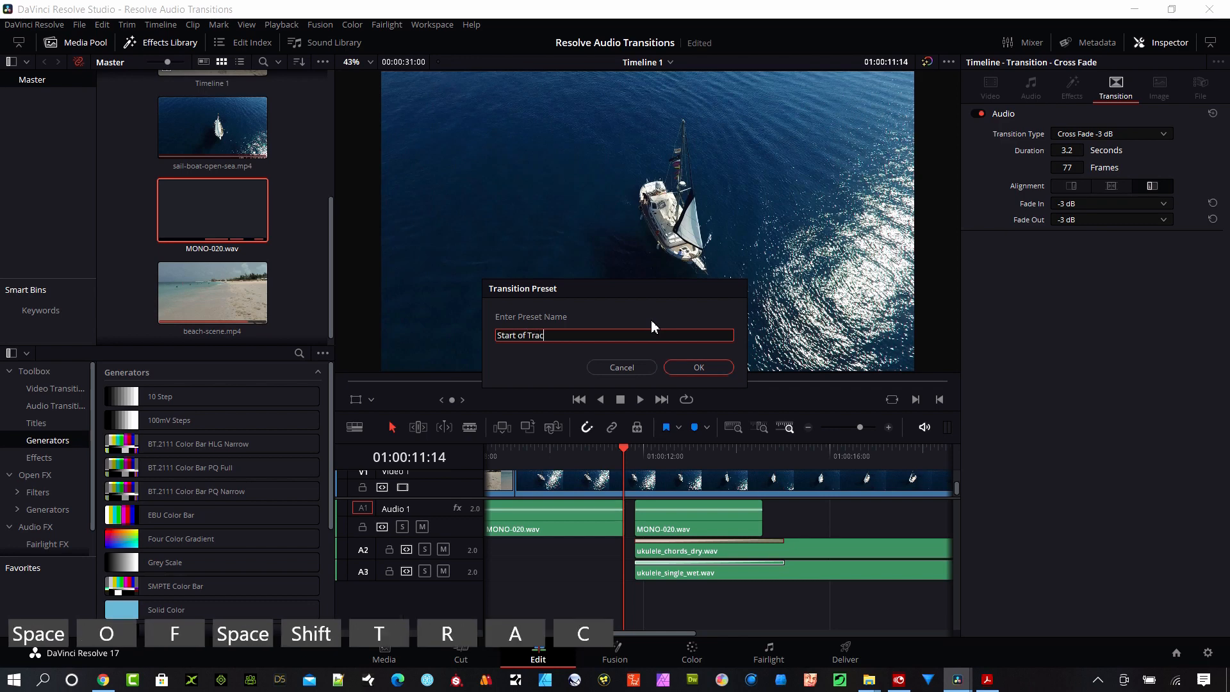
{"action": "left_click", "coordinate": [698, 367]}
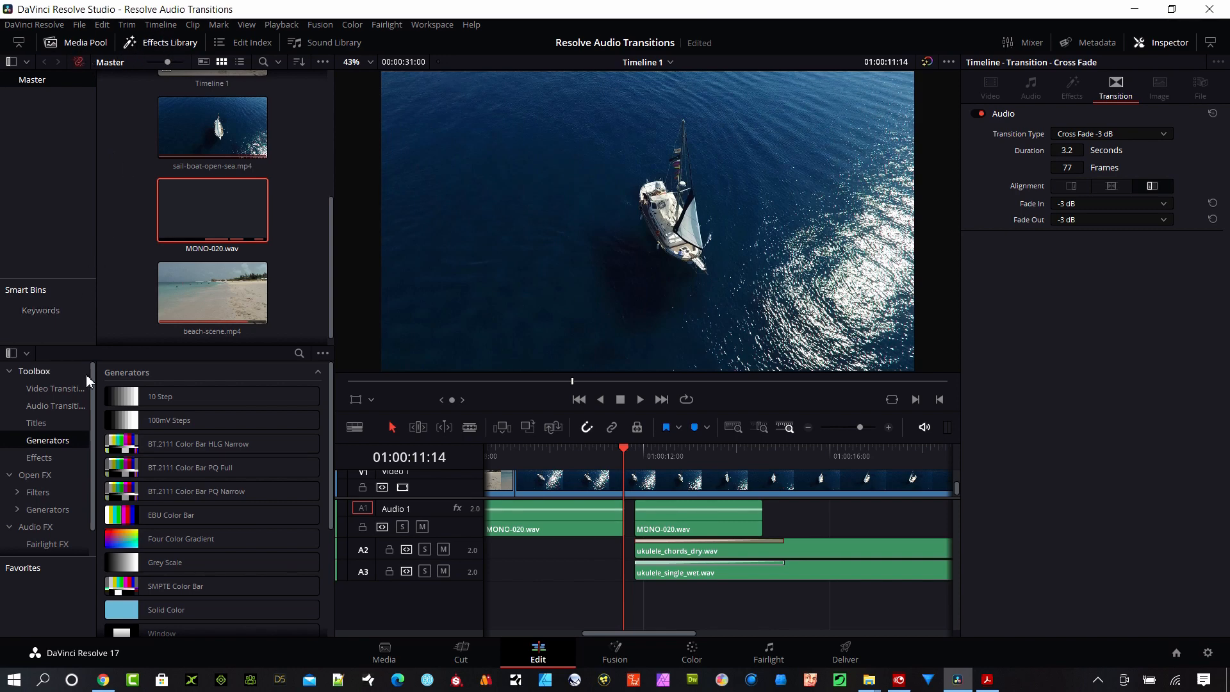
Show Audio Transitions to find the 'Start of Track' preset under User.
{"action": "left_click", "coordinate": [55, 406]}
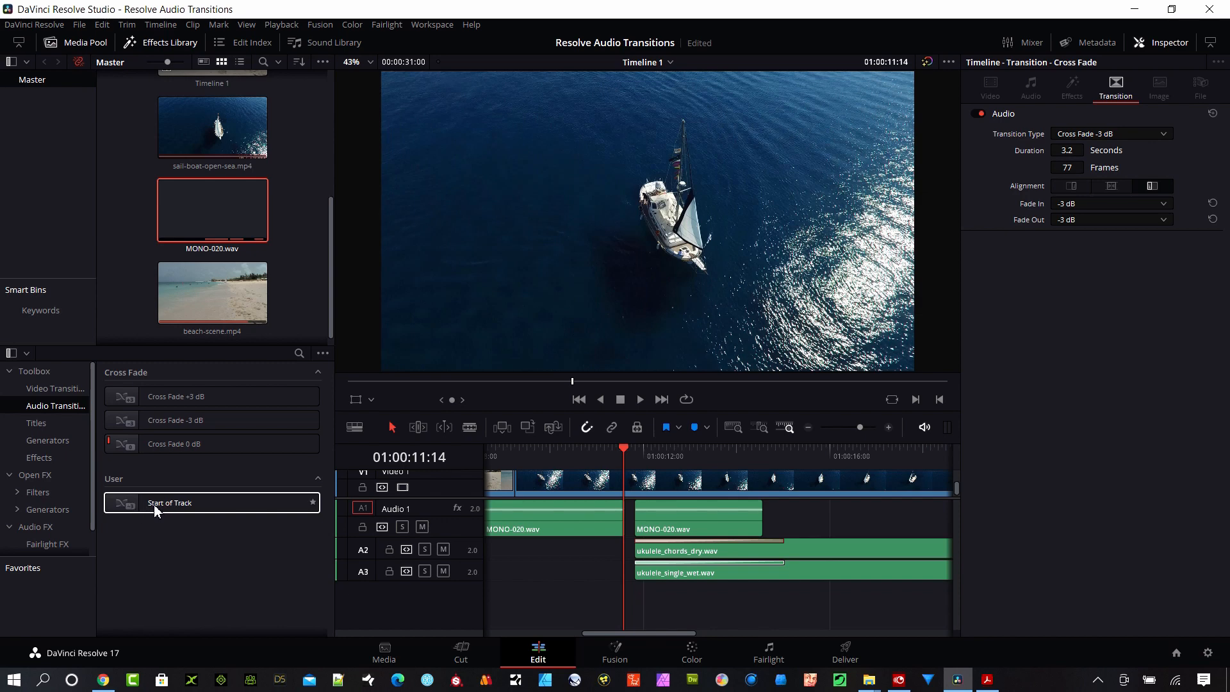
{"action": "mouse_move", "coordinate": [179, 511]}
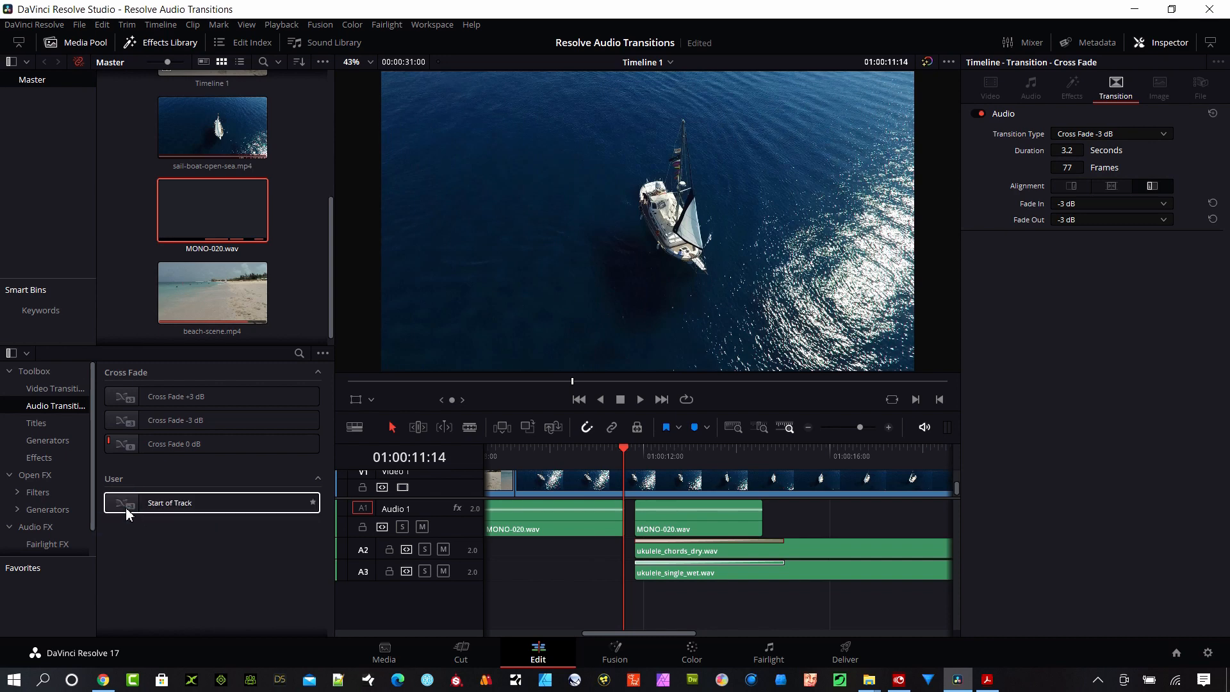
{"action": "mouse_move", "coordinate": [131, 511]}
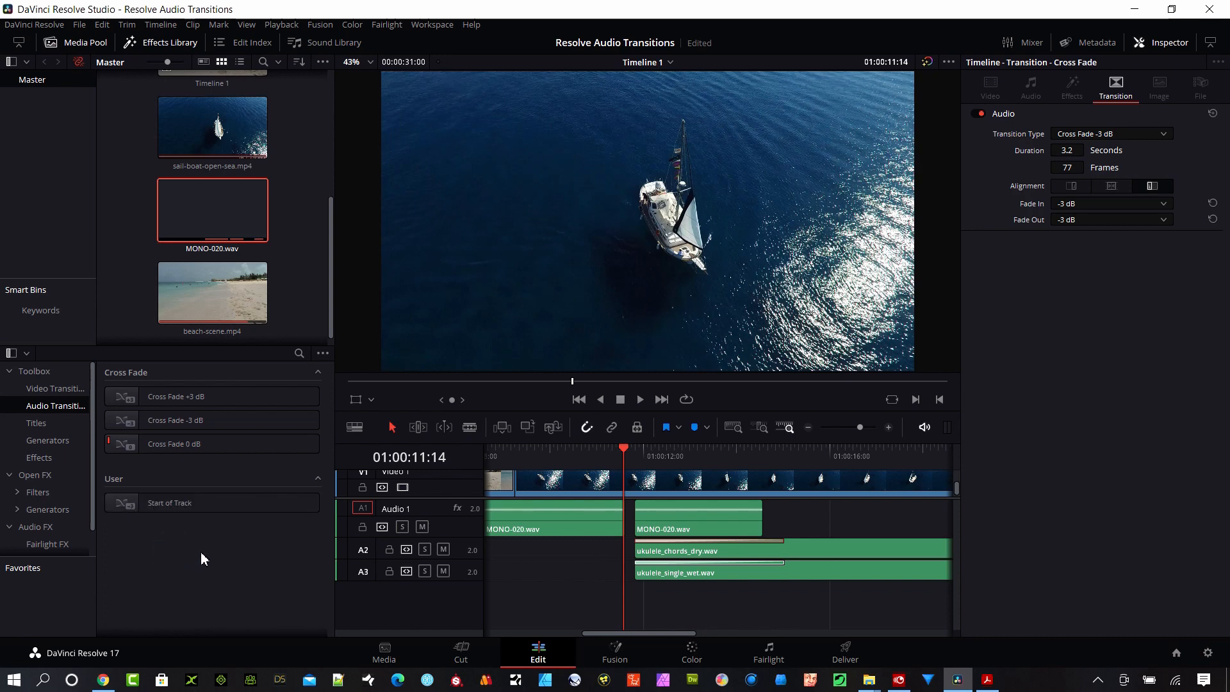
{"action": "mouse_move", "coordinate": [720, 325]}
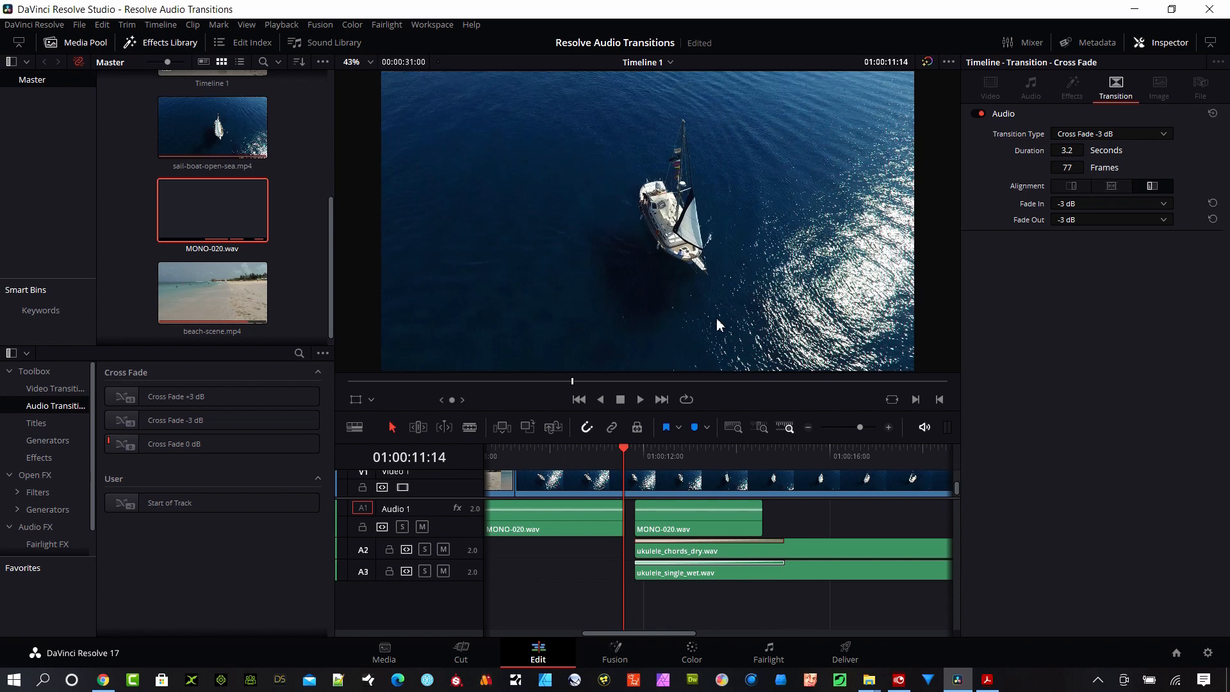
{"action": "mouse_move", "coordinate": [640, 459]}
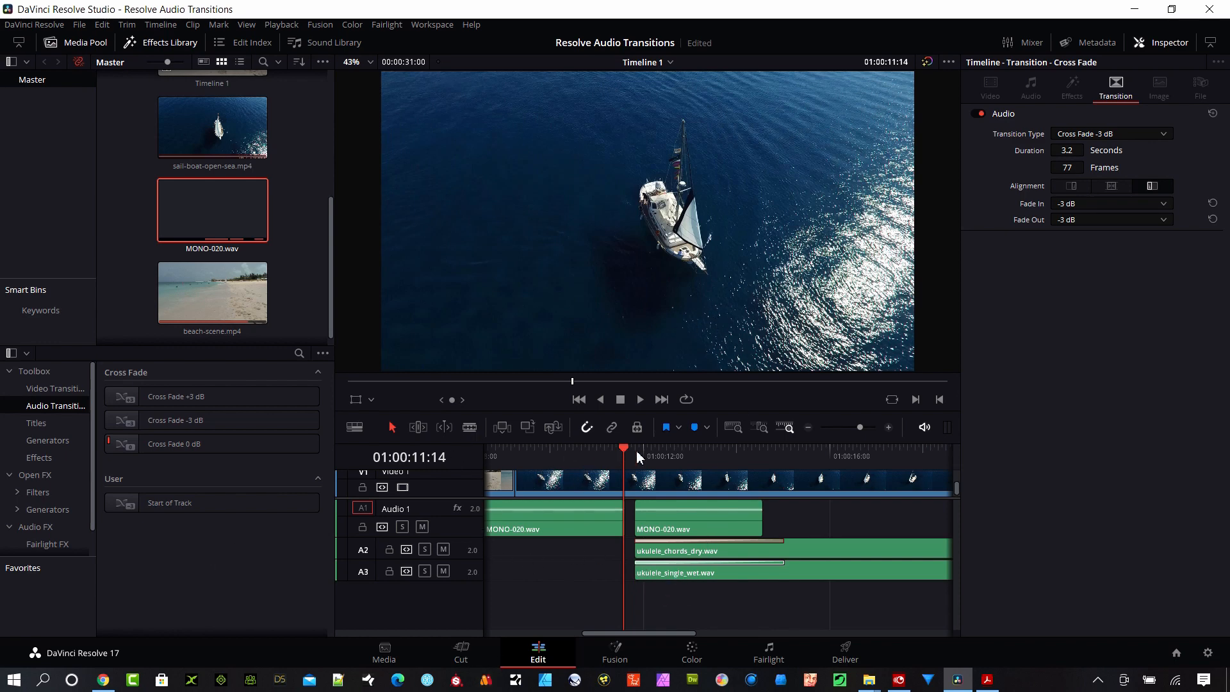
{"action": "mouse_move", "coordinate": [571, 471]}
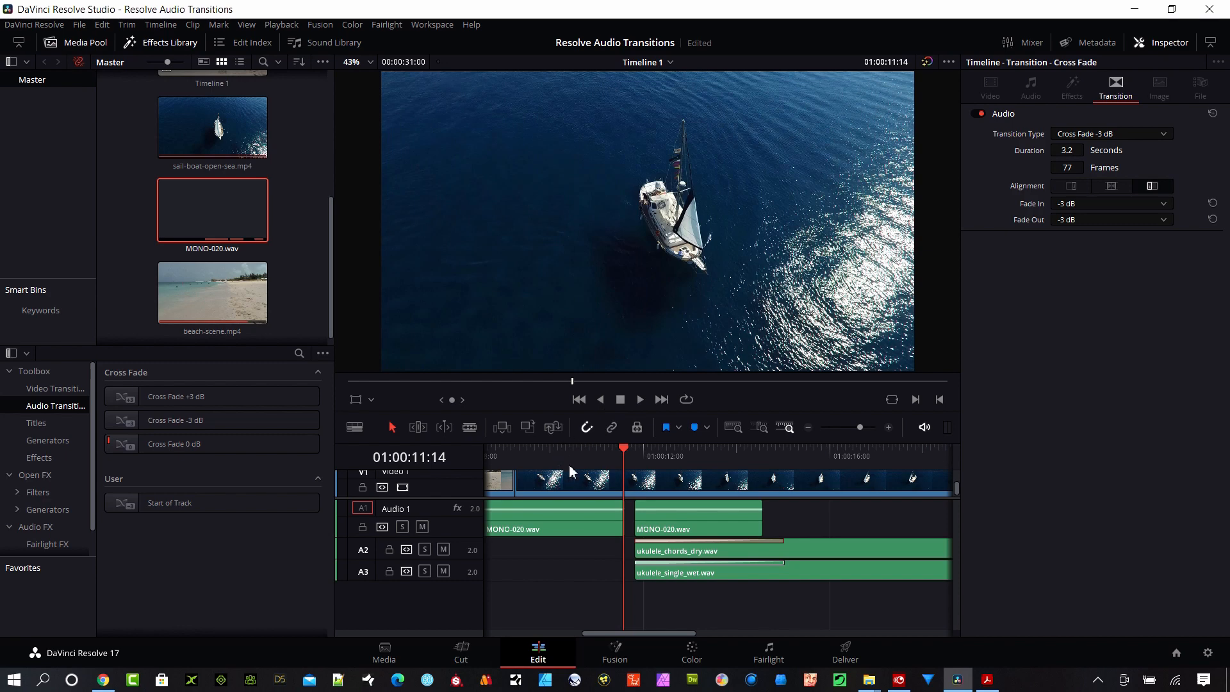
{"action": "mouse_move", "coordinate": [620, 475]}
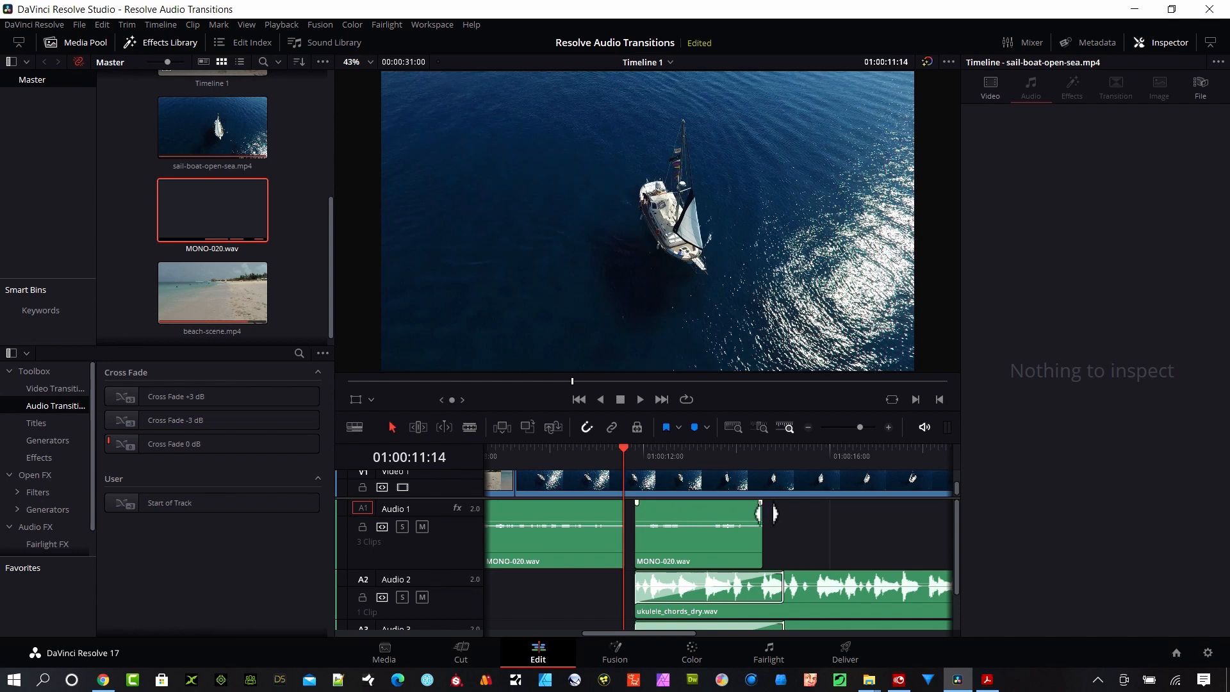
Fade out the second MONO-020 clip over its full length, then play and stop.
{"action": "left_click_drag", "start_coordinate": [757, 502], "coordinate": [643, 526]}
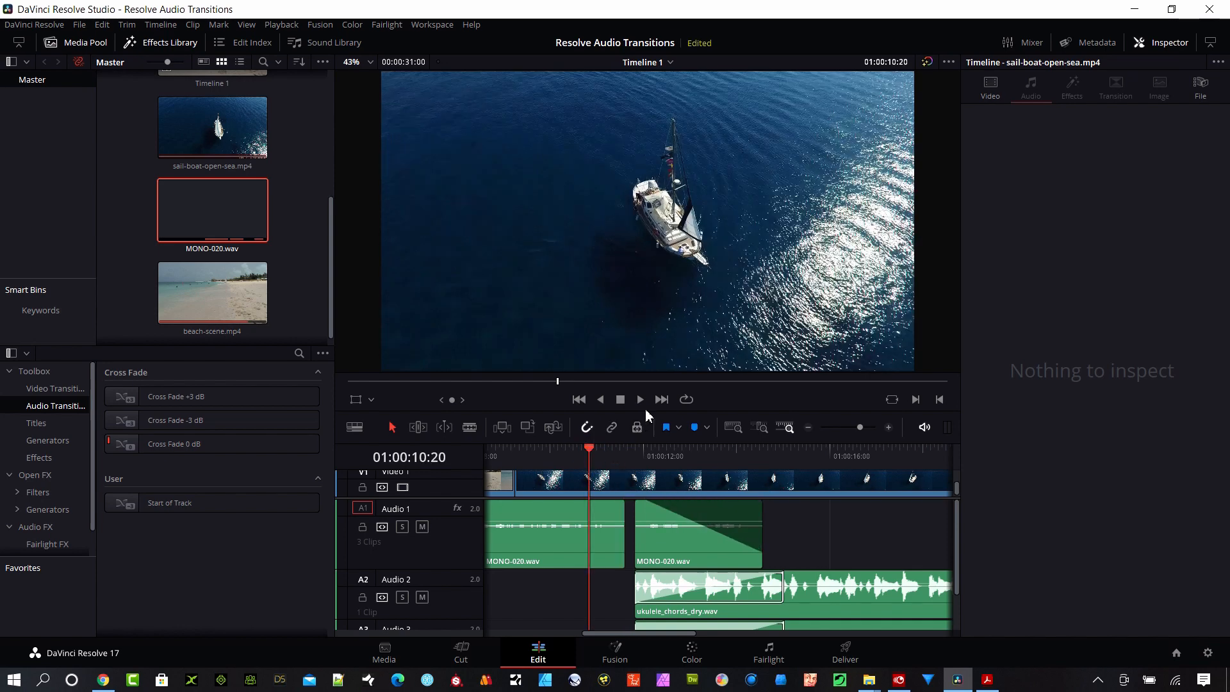
{"action": "left_click", "coordinate": [639, 399]}
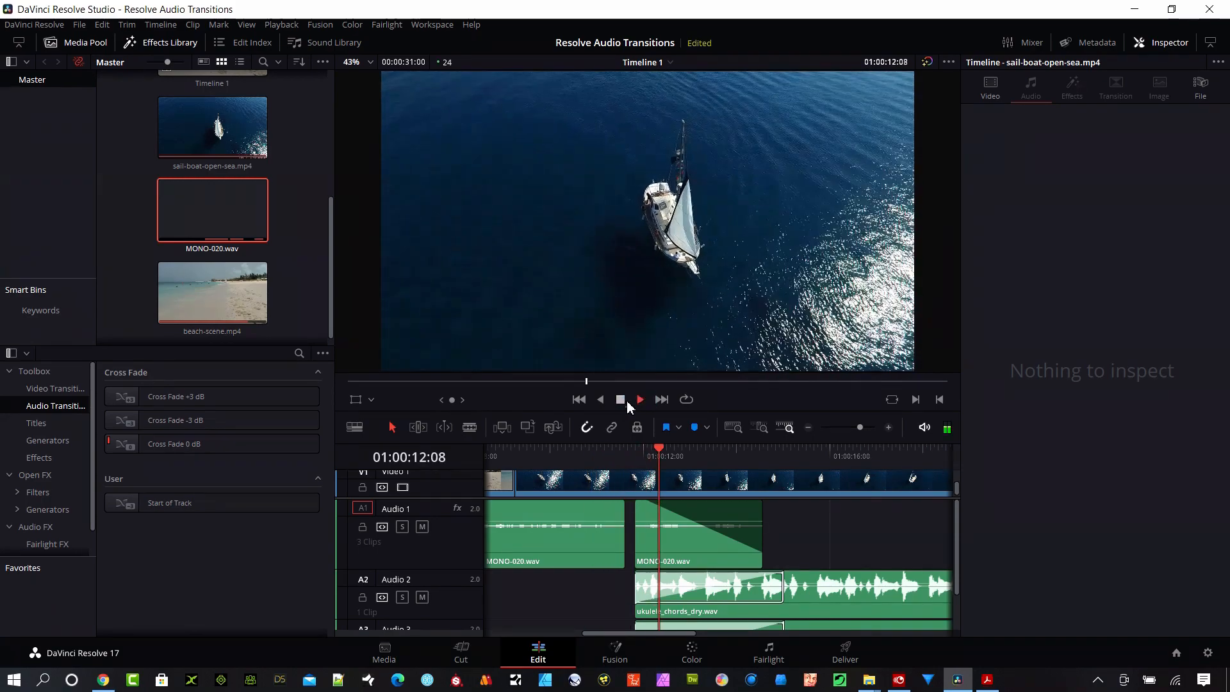
{"action": "left_click", "coordinate": [619, 399]}
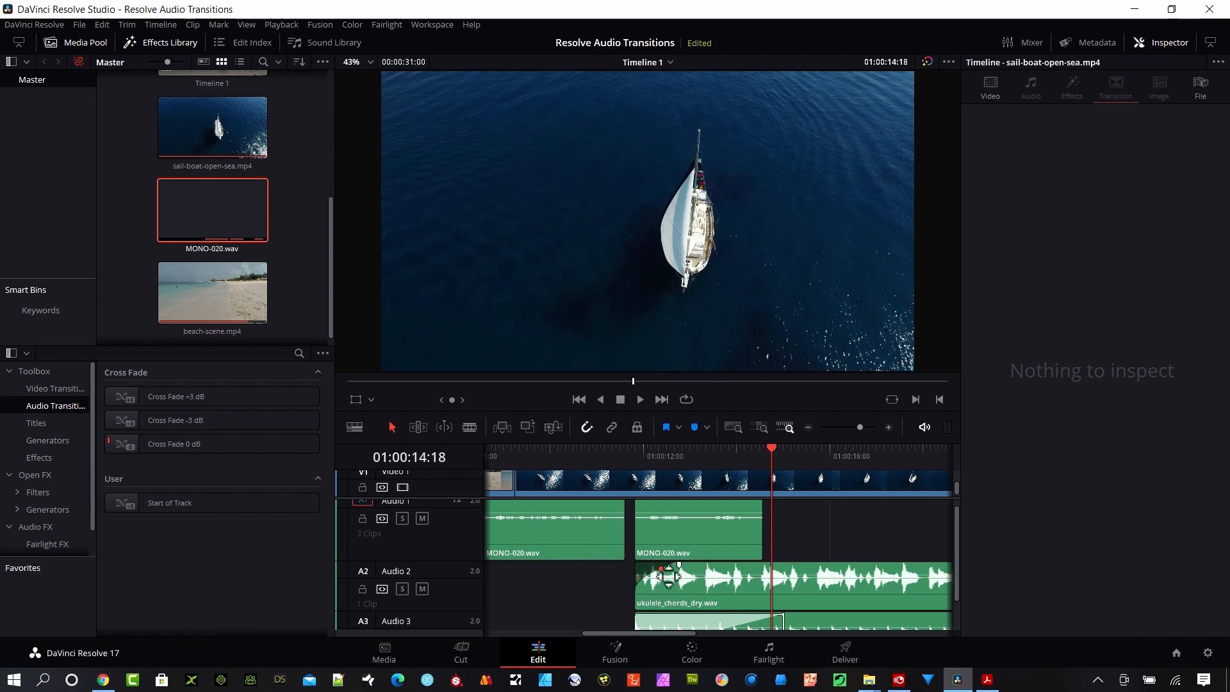
Add a fade-in to the start of the ukulele_chords_dry clip and play it back.
{"action": "left_click", "coordinate": [784, 597]}
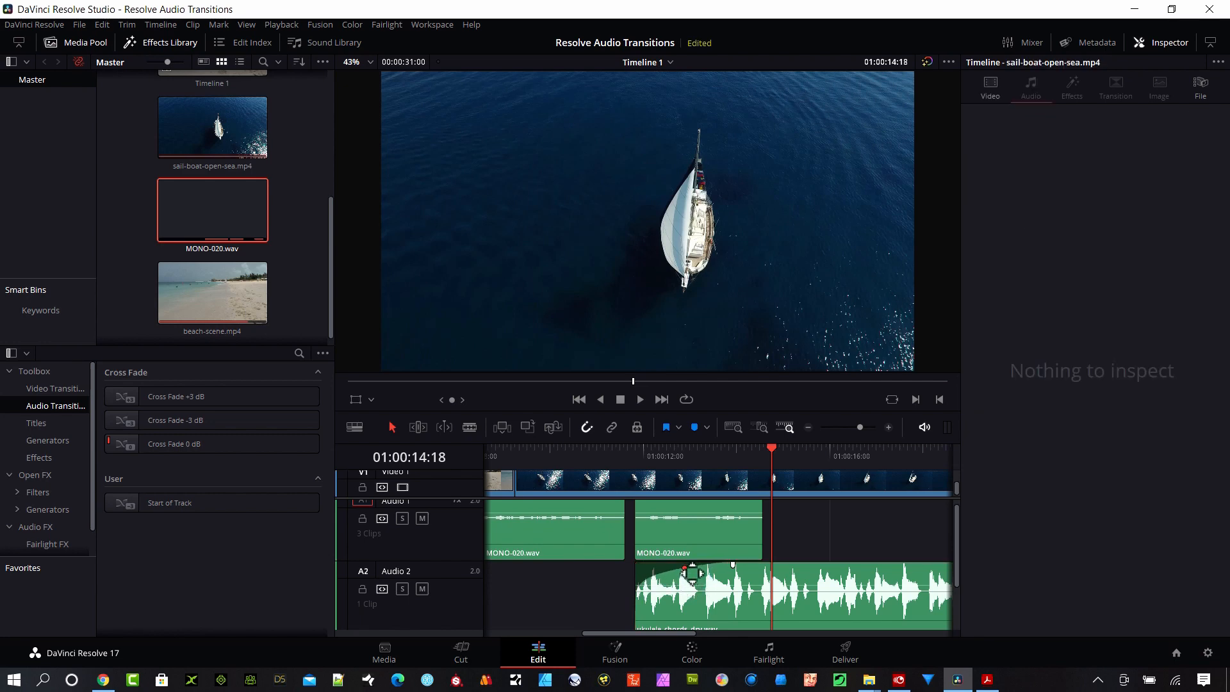
{"action": "left_click_drag", "start_coordinate": [722, 568], "coordinate": [667, 569]}
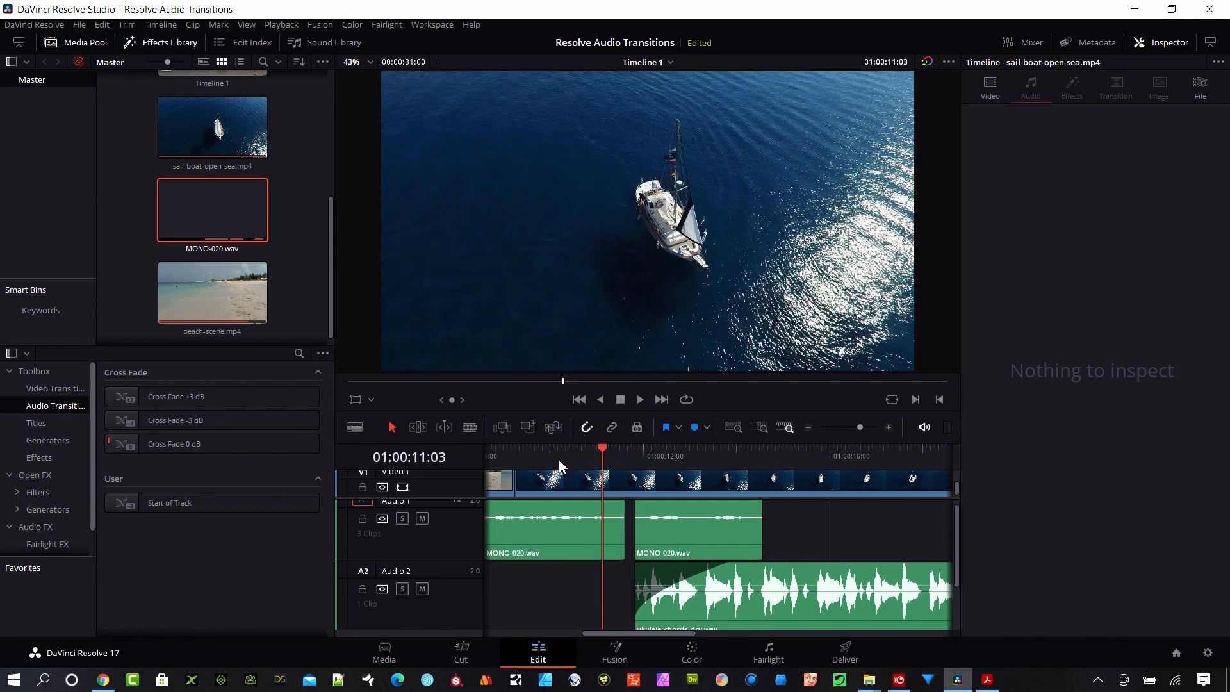
{"action": "left_click", "coordinate": [639, 399]}
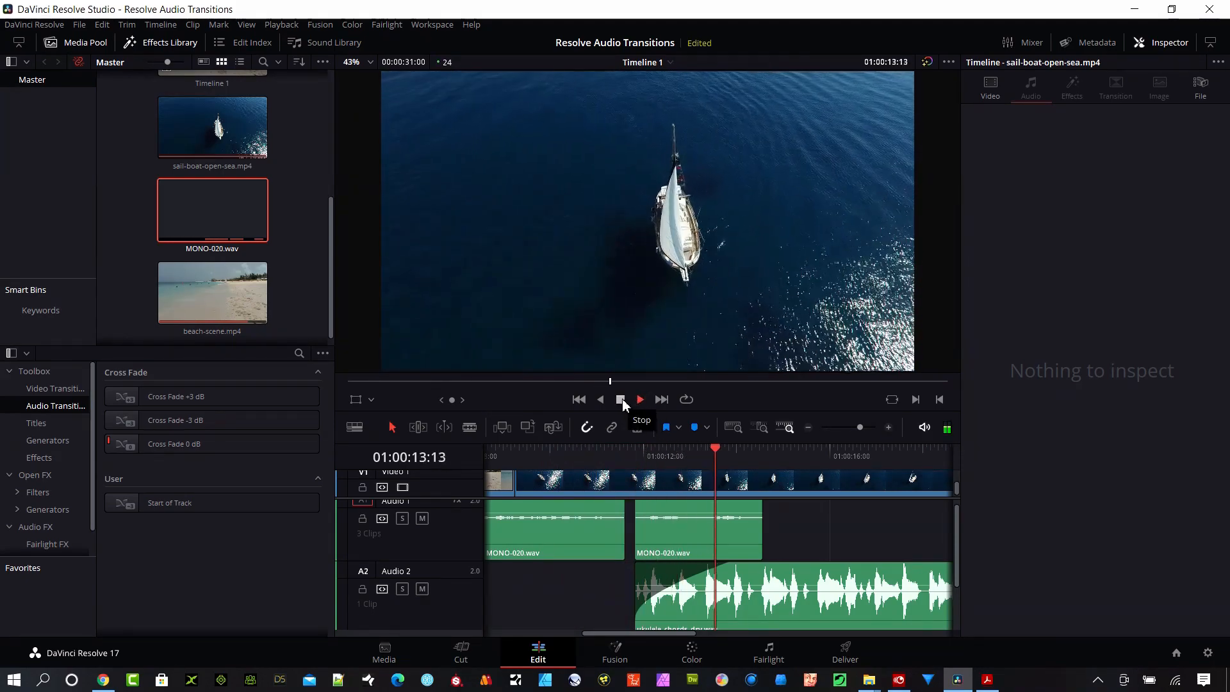
{"action": "left_click", "coordinate": [620, 400]}
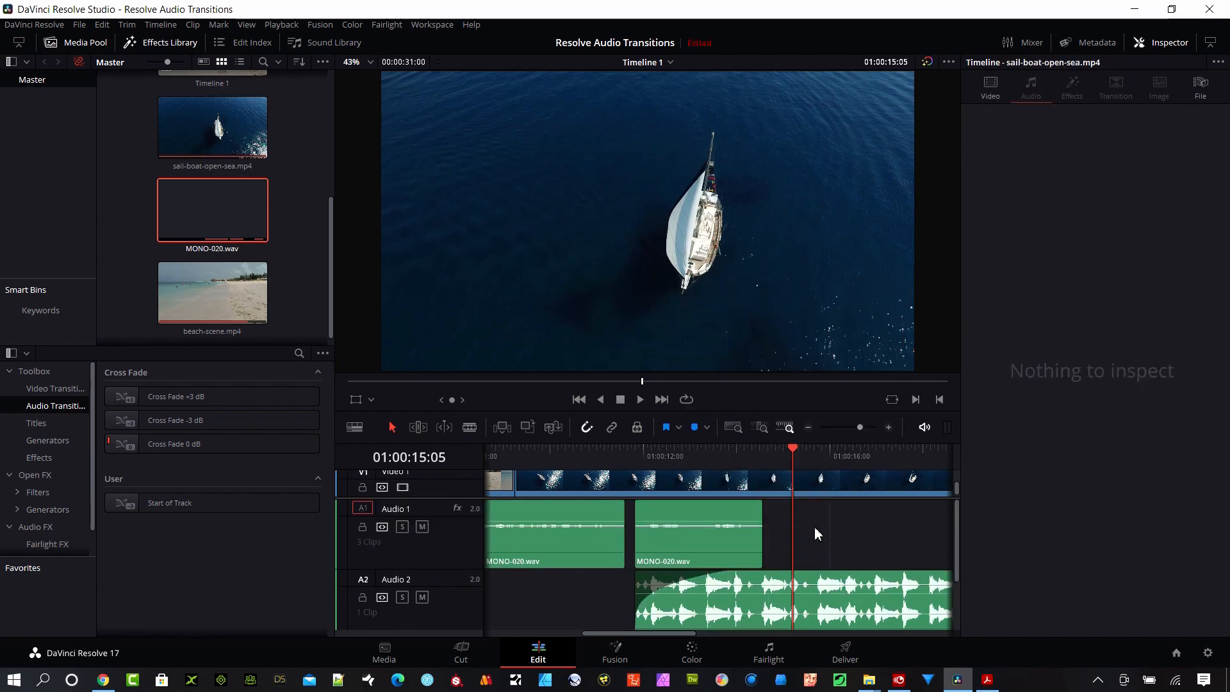
{"action": "mouse_move", "coordinate": [826, 511]}
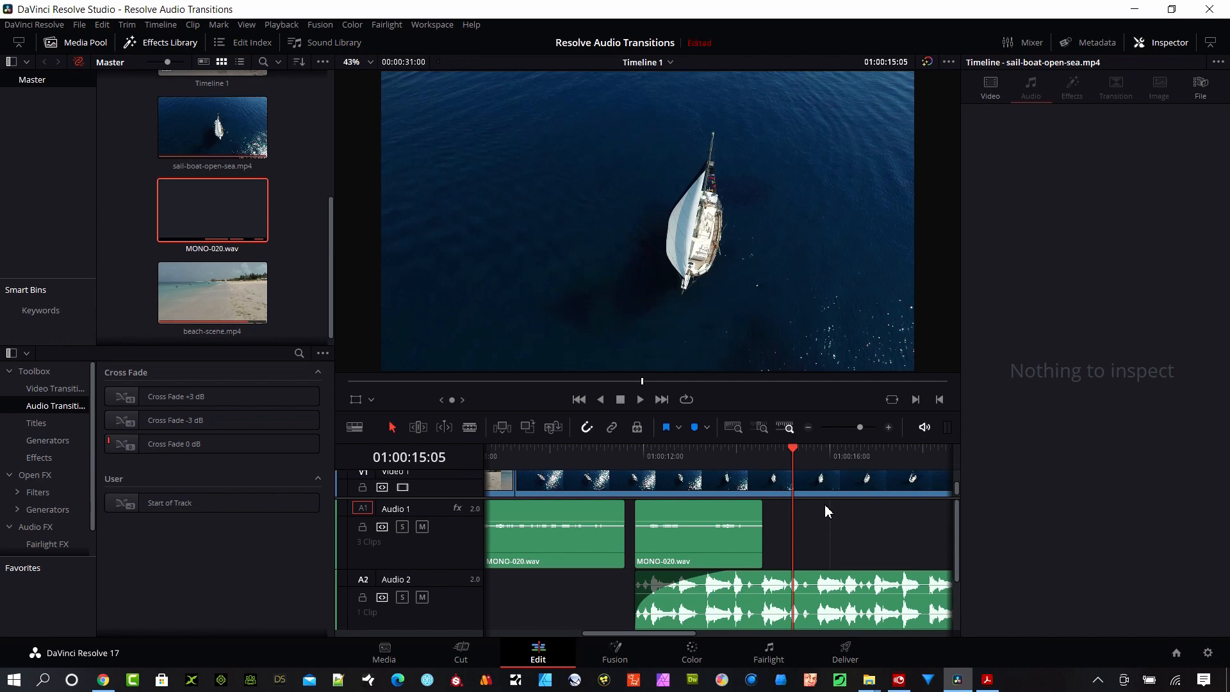